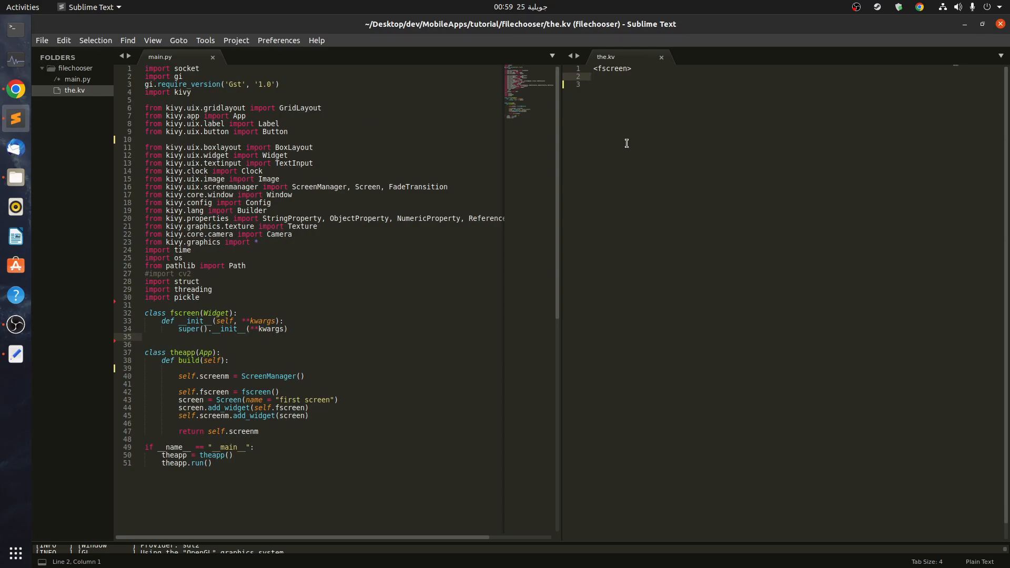
{"action": "mouse_move", "coordinate": [667, 128]}
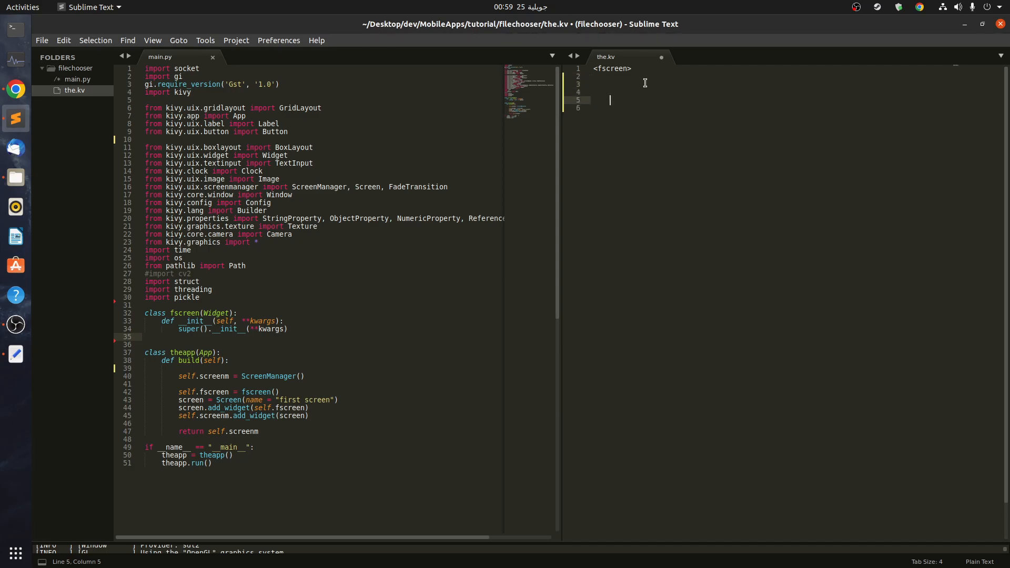
- Add a Button under <fscreen> with size: root.width*0.2, root.height*0.05
{"action": "type", "text": "Buttomn"}
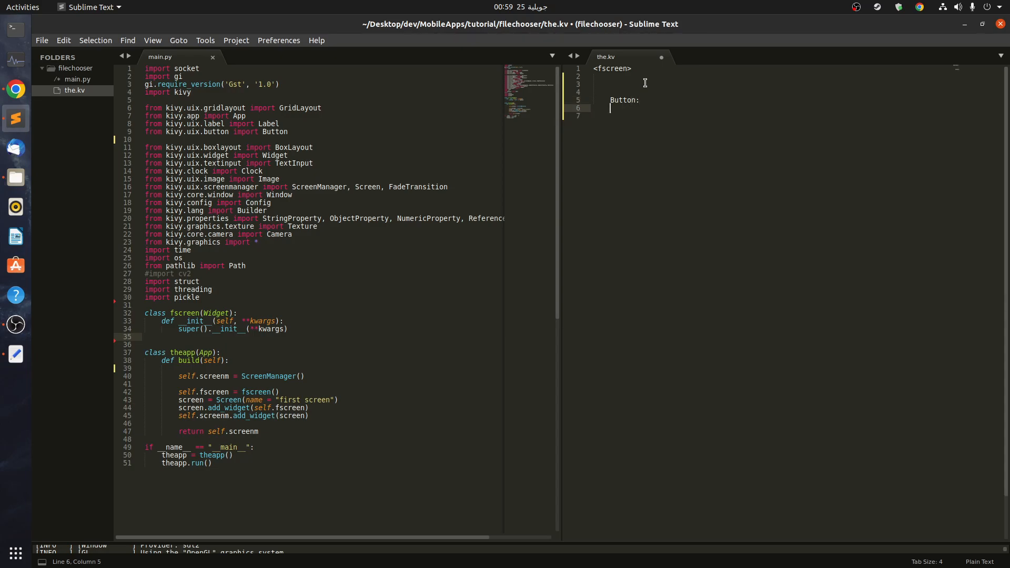
{"action": "type", "text": "size"}
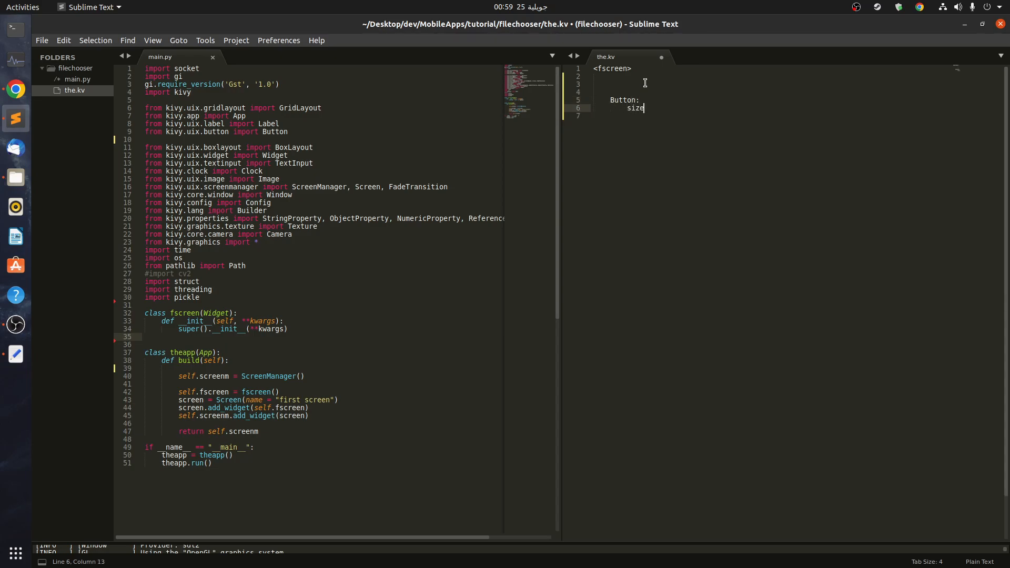
{"action": "type", "text": ":"}
{"action": "left_click", "coordinate": [767, 115]}
{"action": "type", "text": "pos:"}
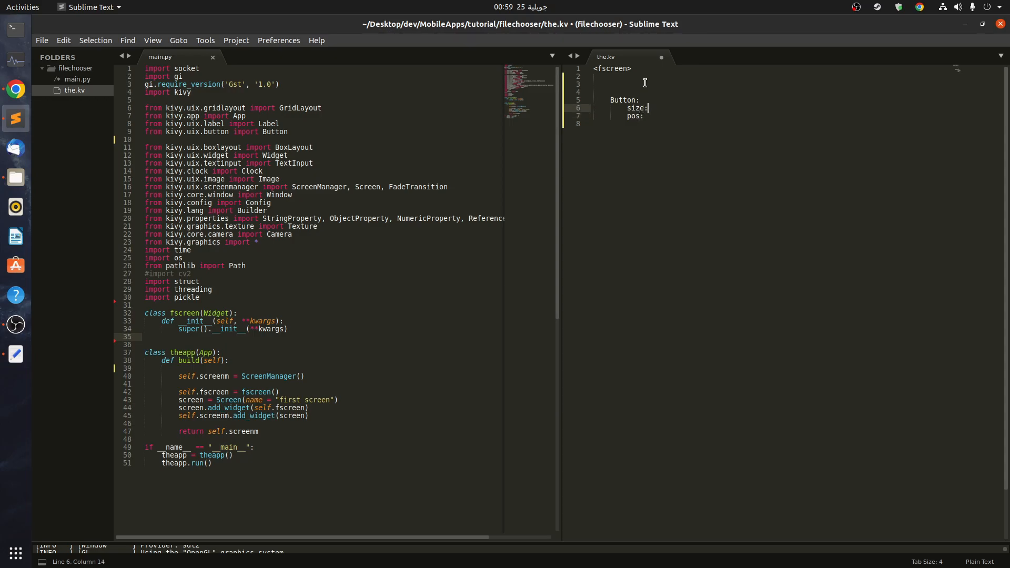
{"action": "type", "text": "root.w"}
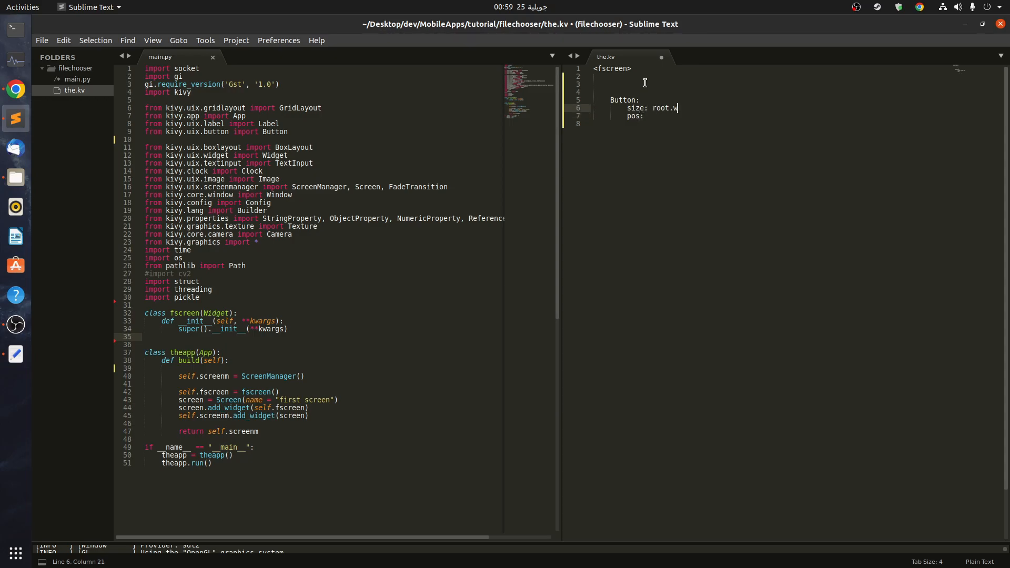
{"action": "type", "text": "idth*0.2"}
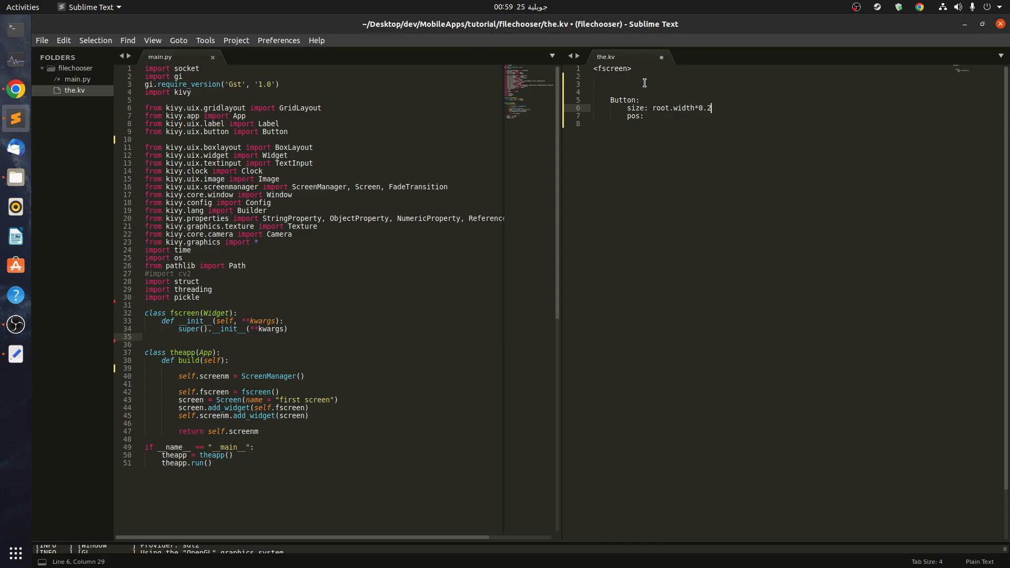
{"action": "type", "text": ", root."}
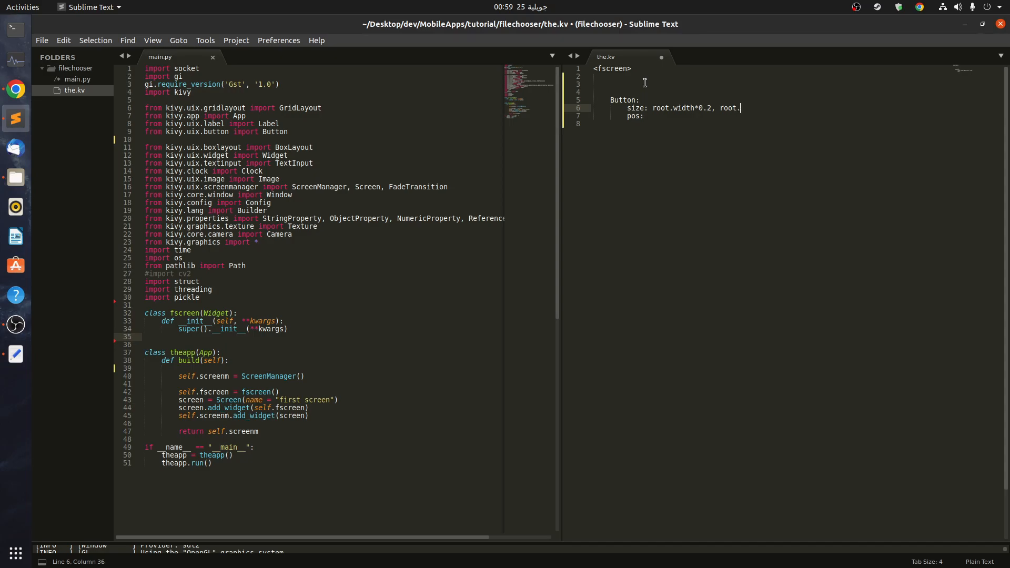
{"action": "type", "text": "height*0.23"}
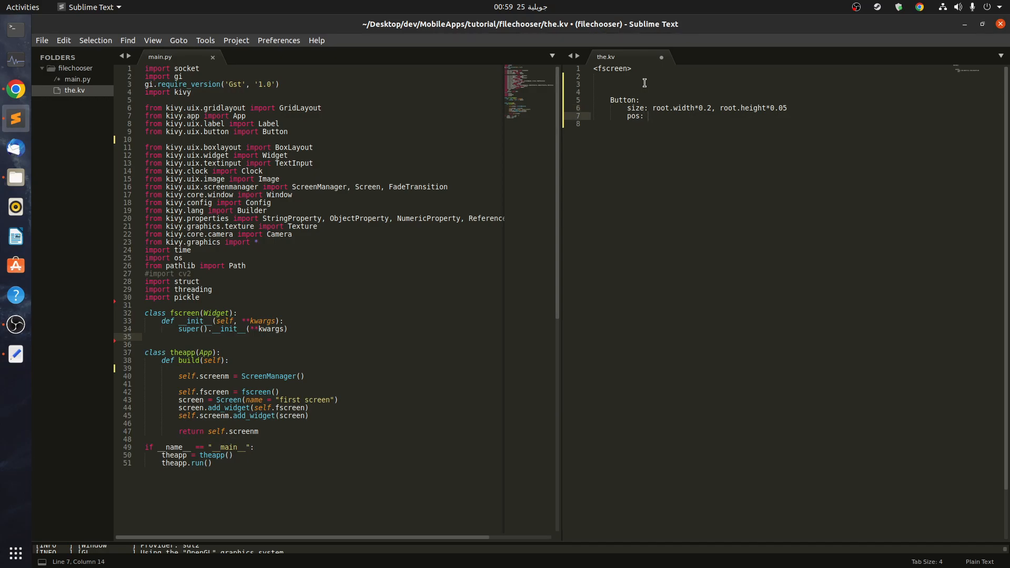
- Give the Button pos: root.width*0.4, root.height*0.1
{"action": "type", "text": "root.widht"}
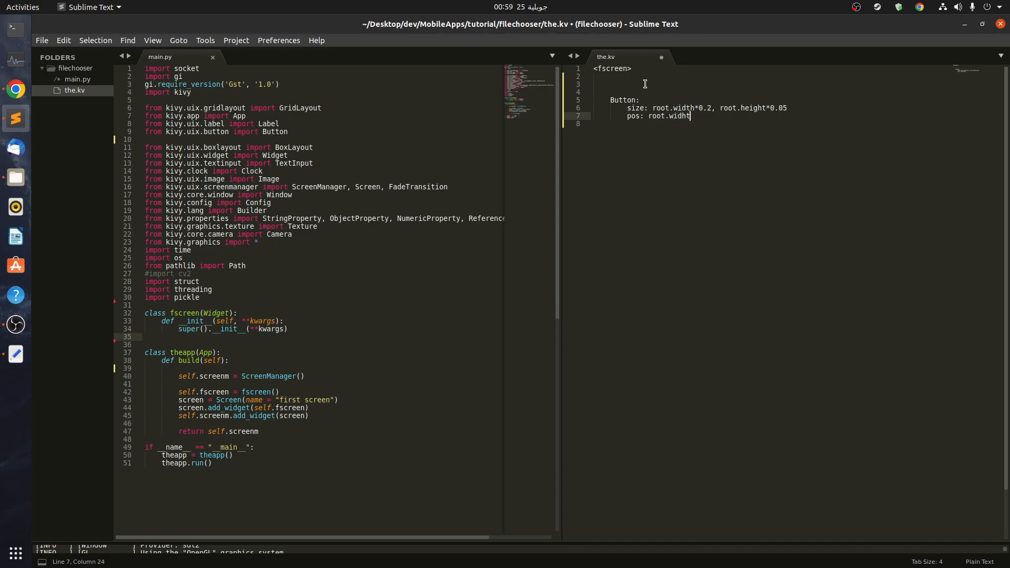
{"action": "type", "text": "0"}
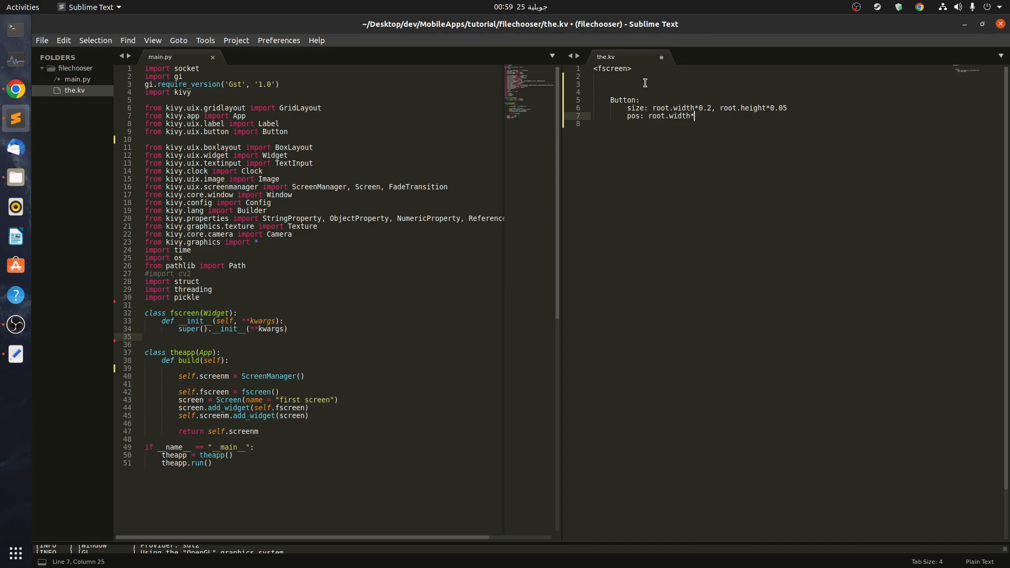
{"action": "type", "text": "*0.4, root.height"}
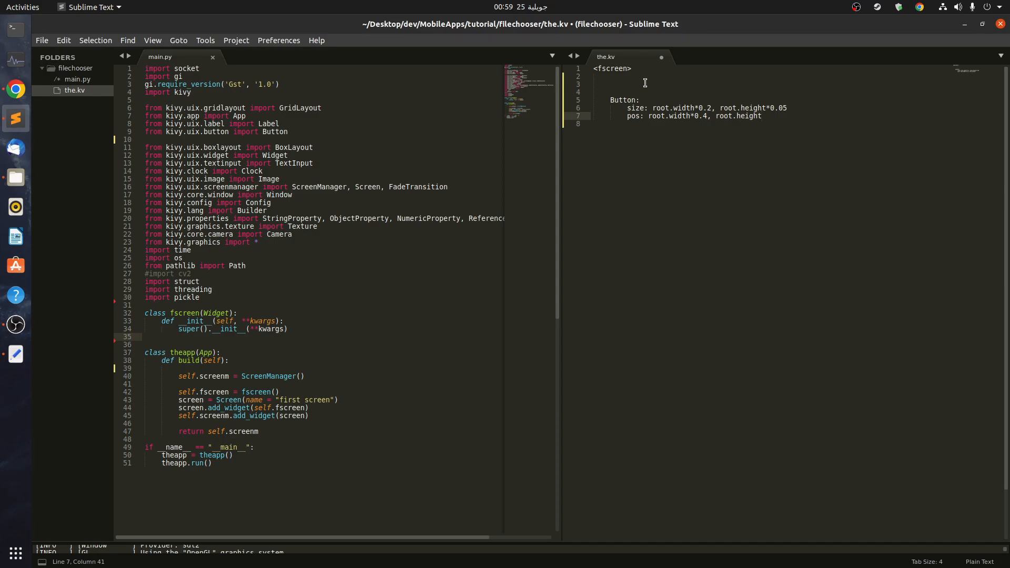
{"action": "type", "text": "*0.1"}
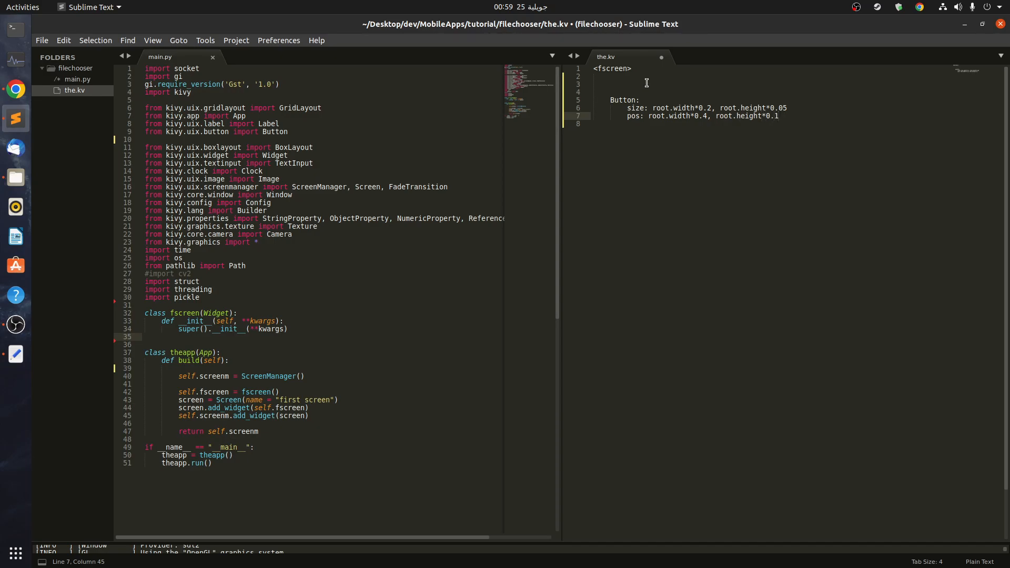
- Give the Button the text 'choose file'
{"action": "left_click", "coordinate": [766, 116]}
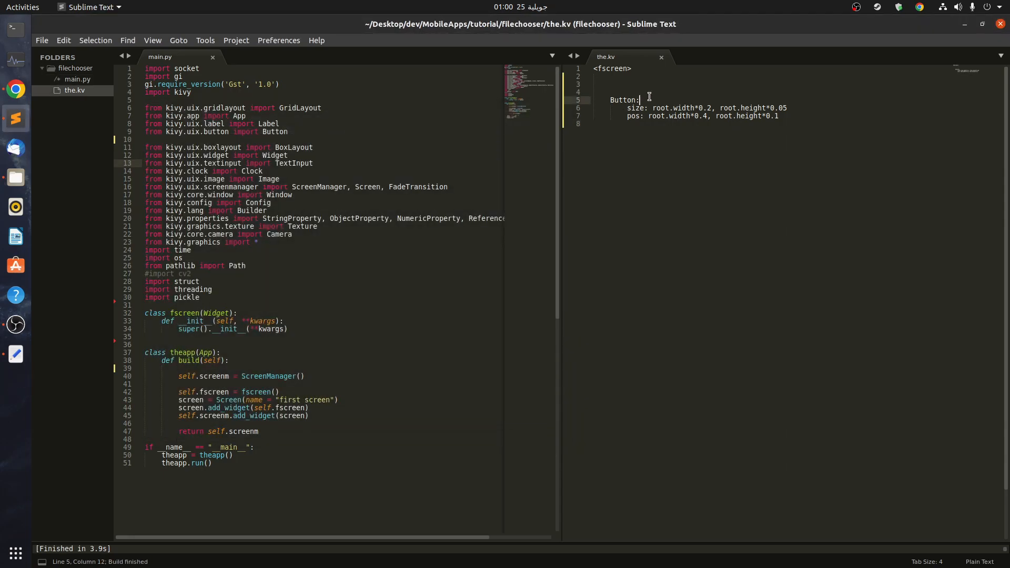
{"action": "type", "text": "text: 'cho"}
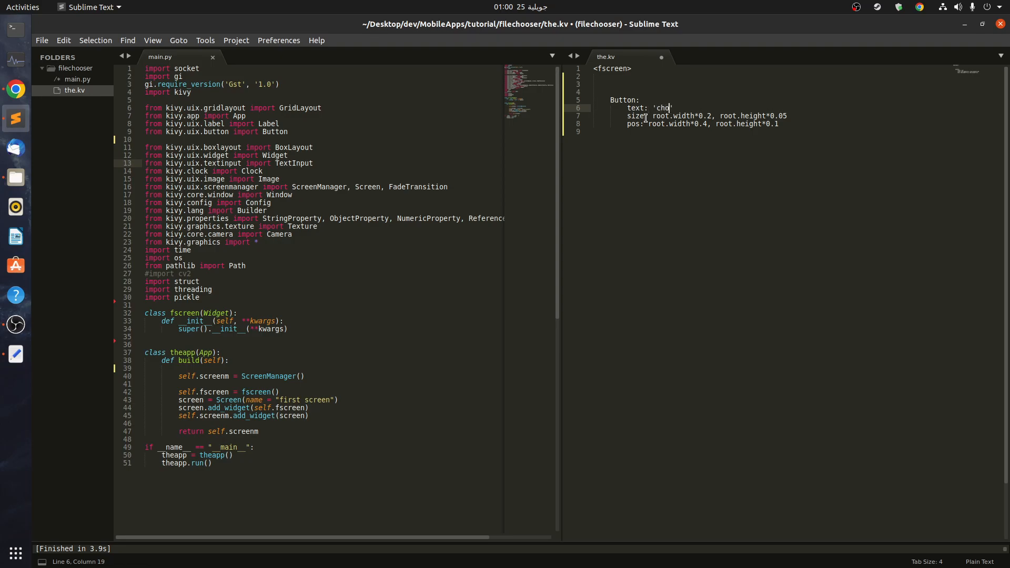
{"action": "type", "text": "ose file"}
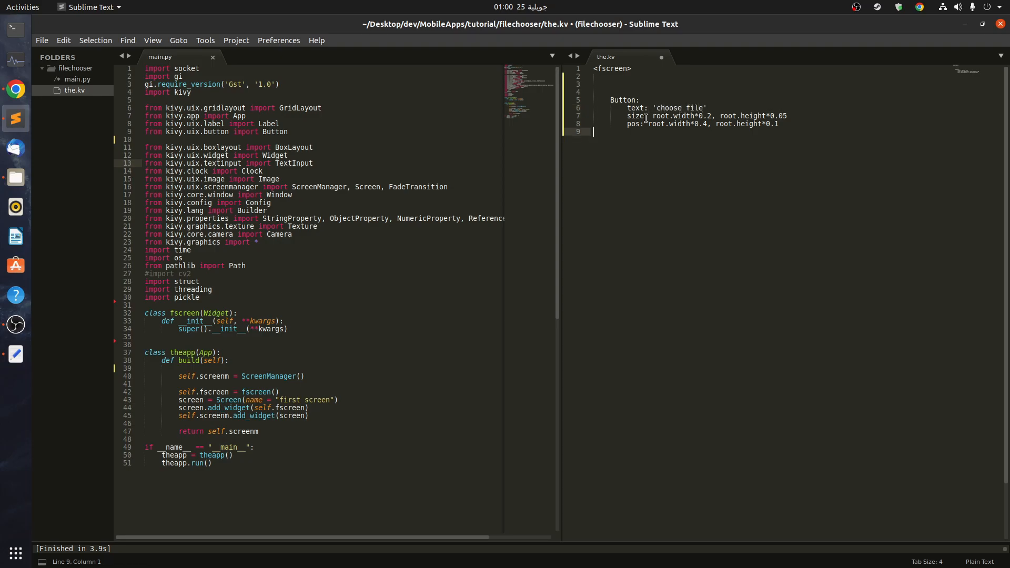
{"action": "type", "text": "one"}
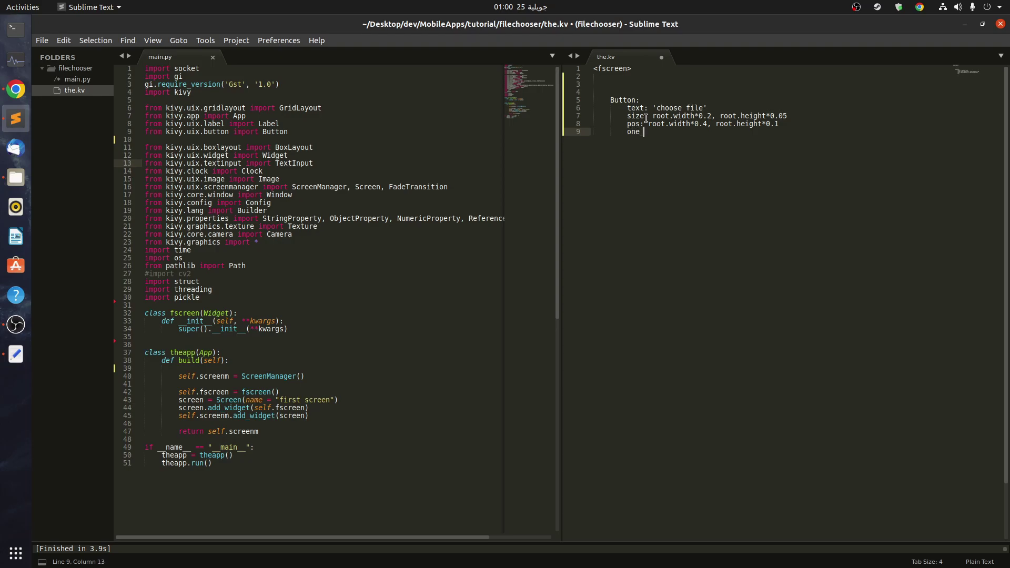
{"action": "key", "text": "BackSpace"}
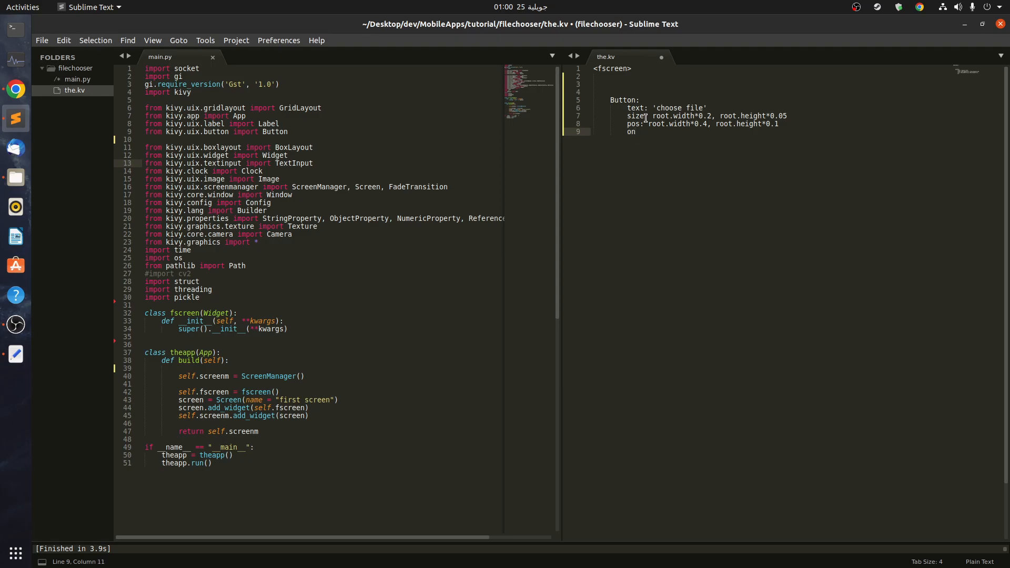
- Make the Button's on_press call root.select_file()
{"action": "type", "text": "_press:"}
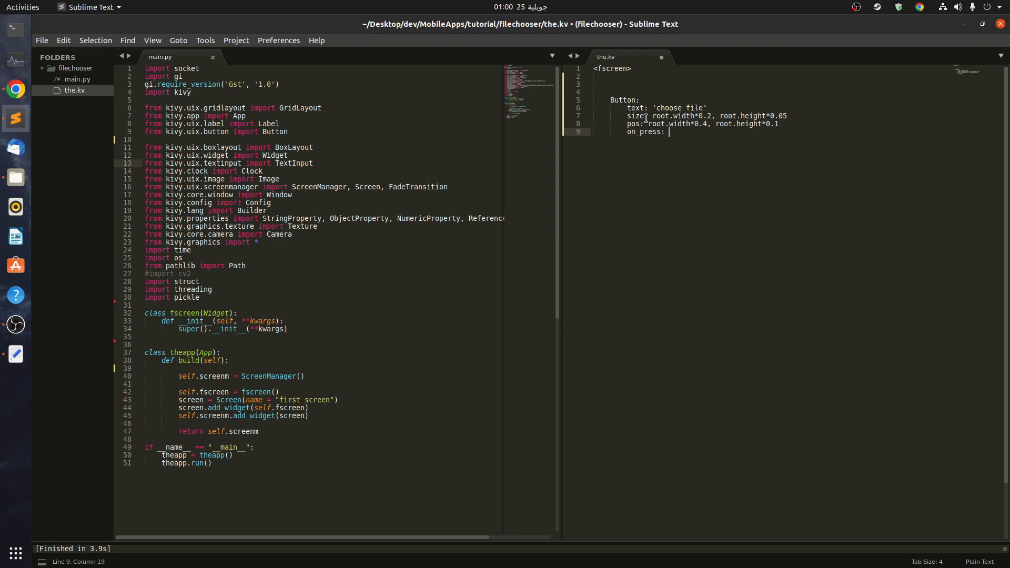
{"action": "type", "text": "root.s"}
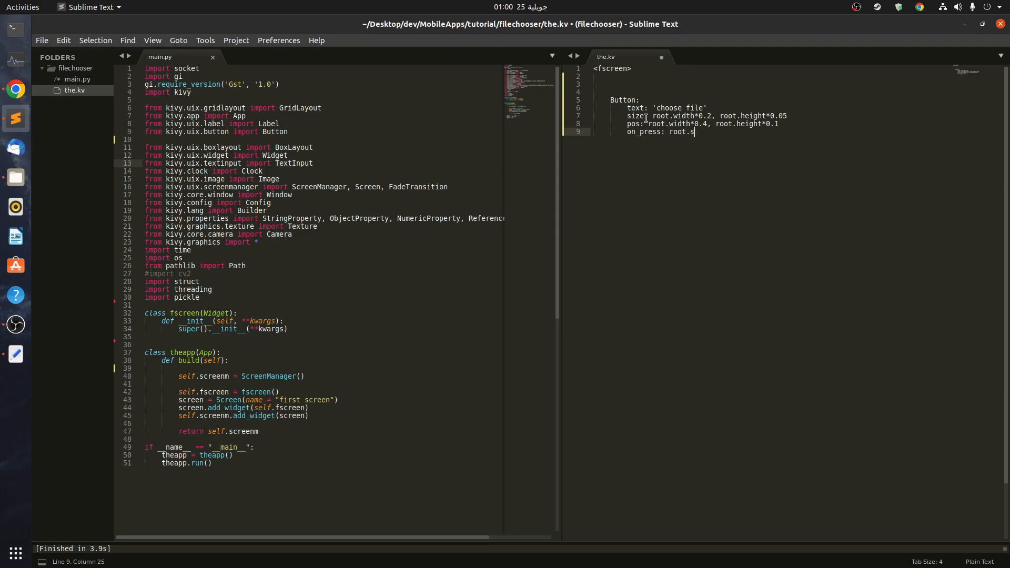
{"action": "type", "text": "elect_fi"}
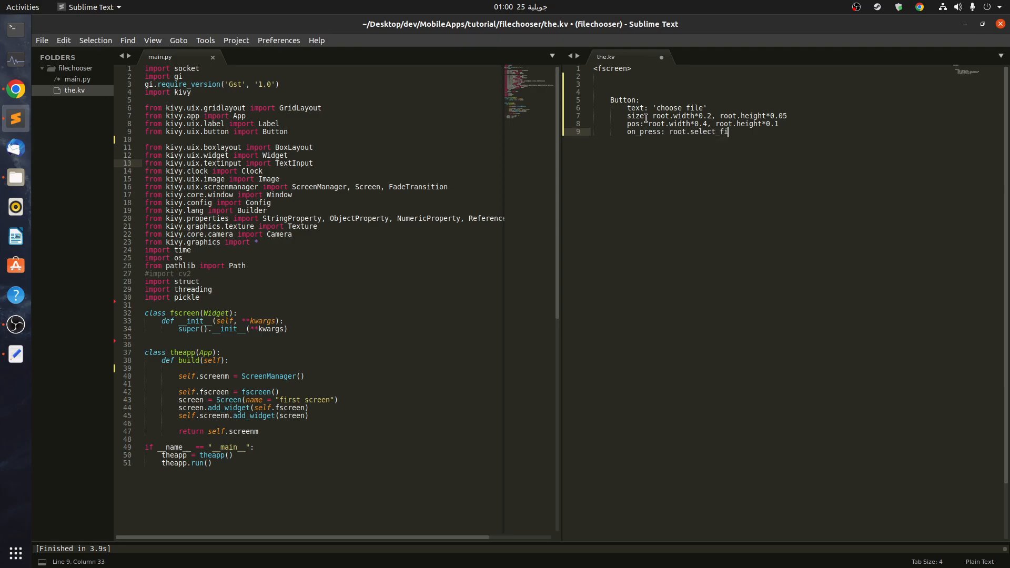
{"action": "type", "text": "le()"}
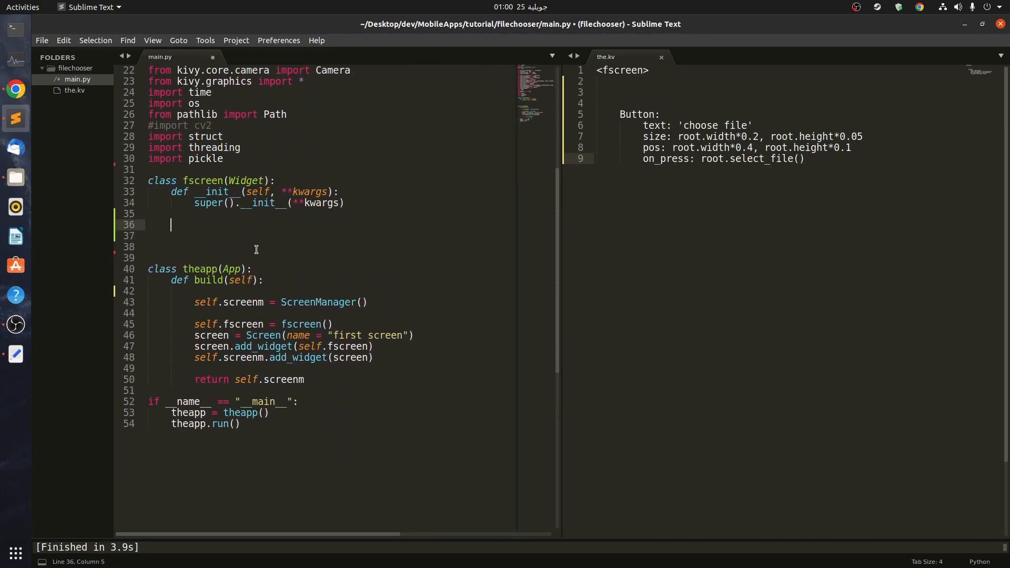
- Define a select_file(self) method in fscreen that imports filechooser from plyer
{"action": "type", "text": "def"}
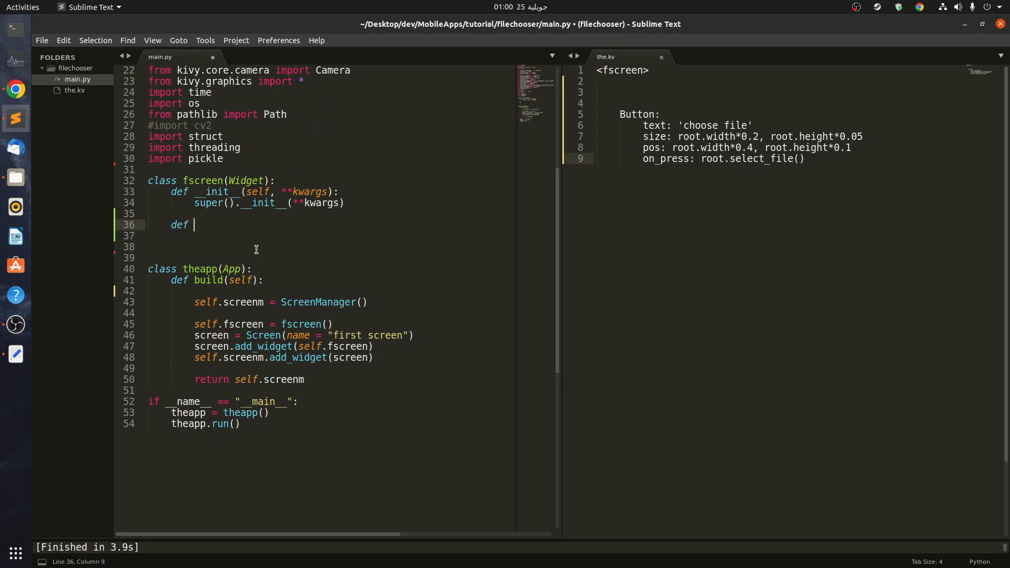
{"action": "type", "text": "root.select"}
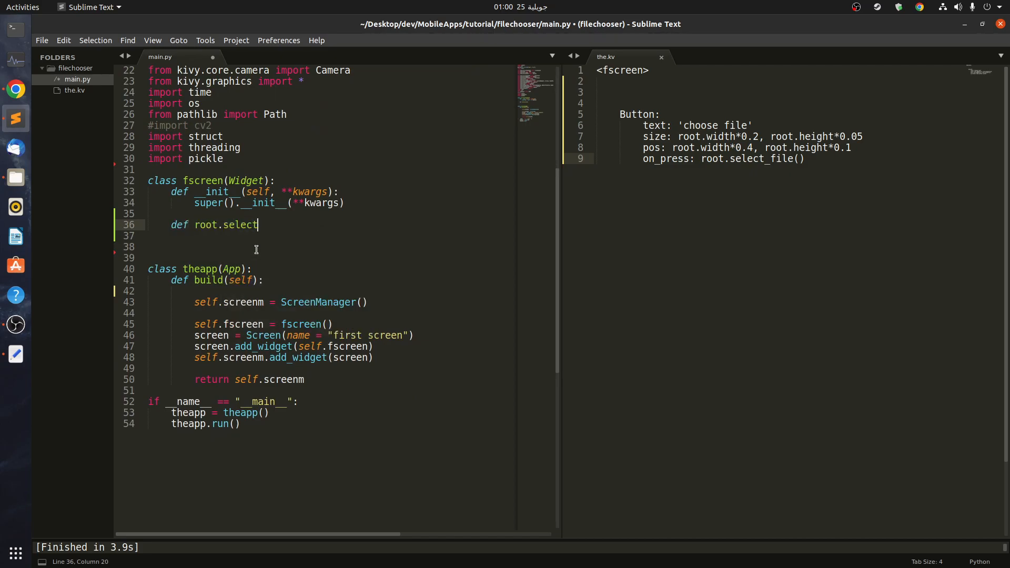
{"action": "type", "text": "_file("}
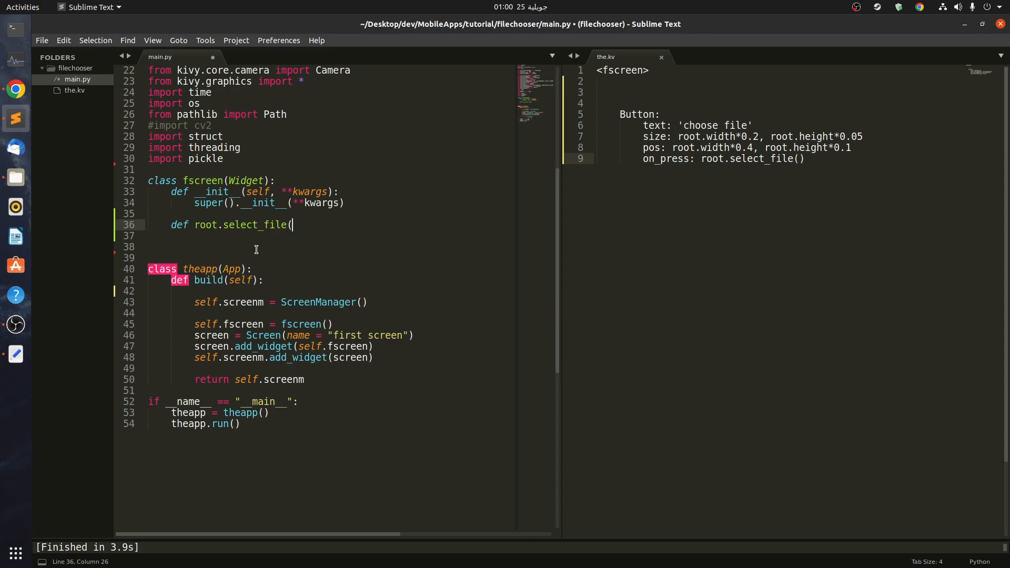
{"action": "type", "text": ")"}
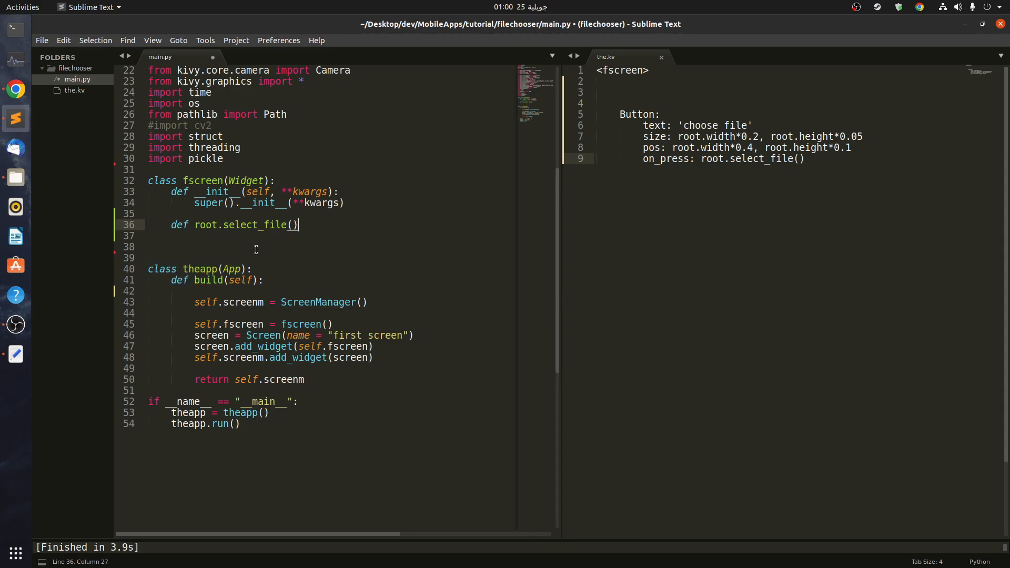
{"action": "type", "text": "self"}
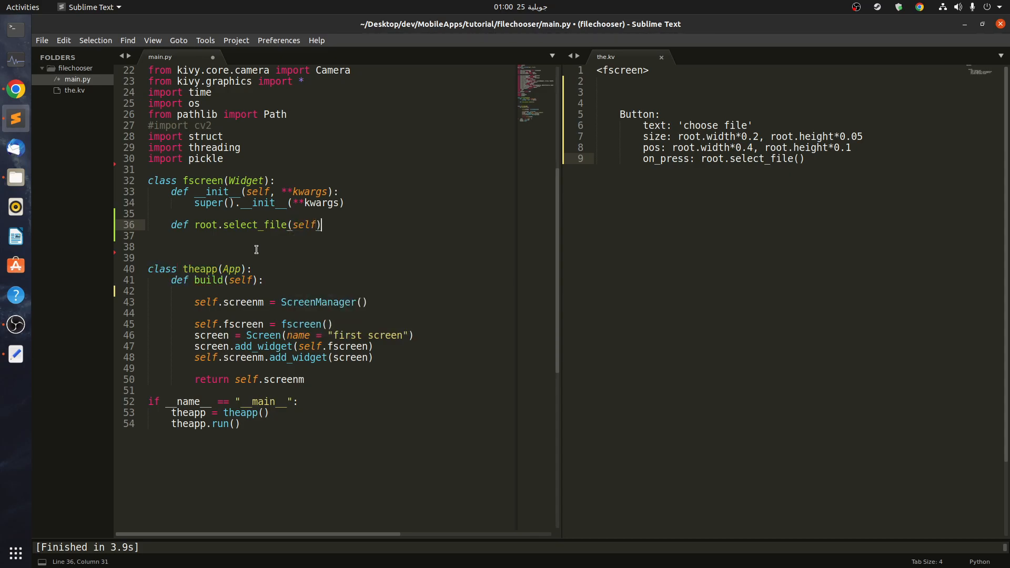
{"action": "type", "text": ":"}
{"action": "left_click", "coordinate": [330, 236]}
{"action": "type", "text": "from"}
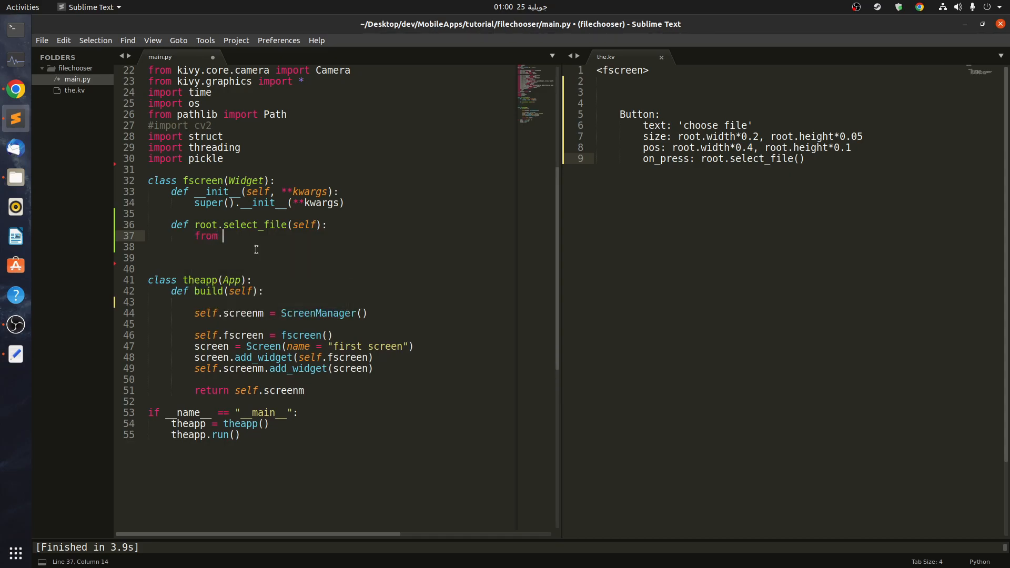
{"action": "type", "text": "plyer"}
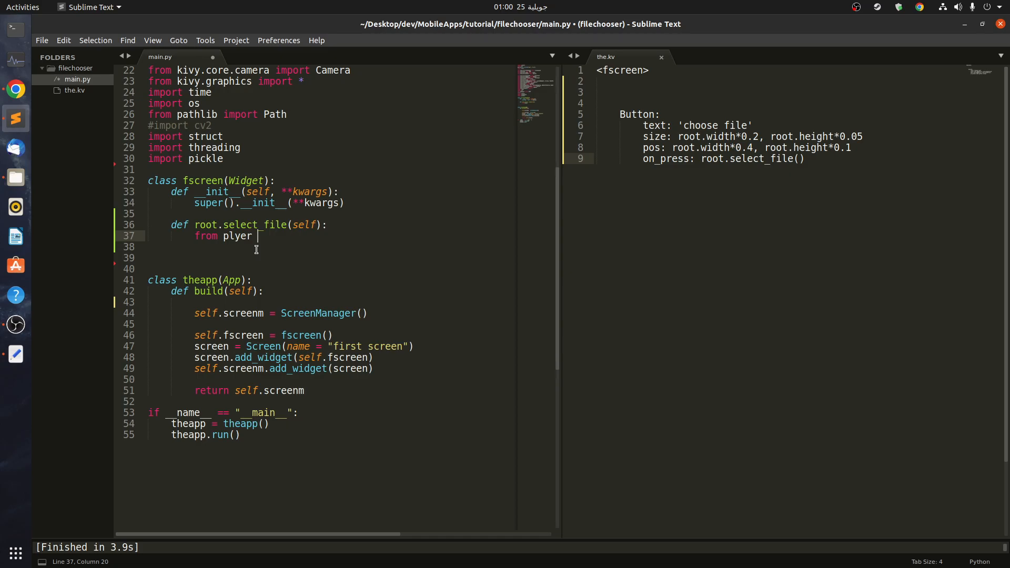
{"action": "type", "text": "import filech"}
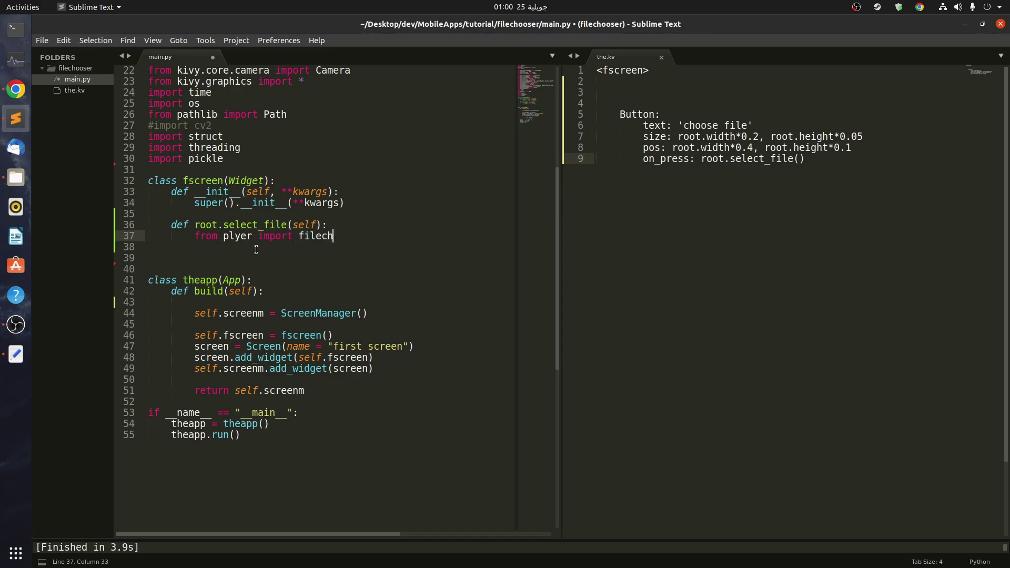
{"action": "type", "text": "o"}
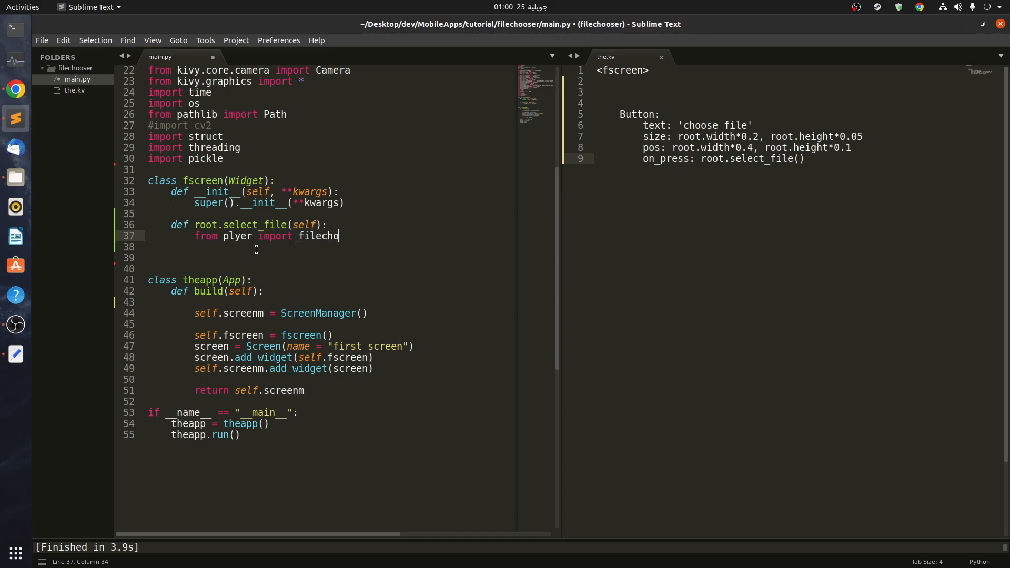
{"action": "type", "text": "oser"}
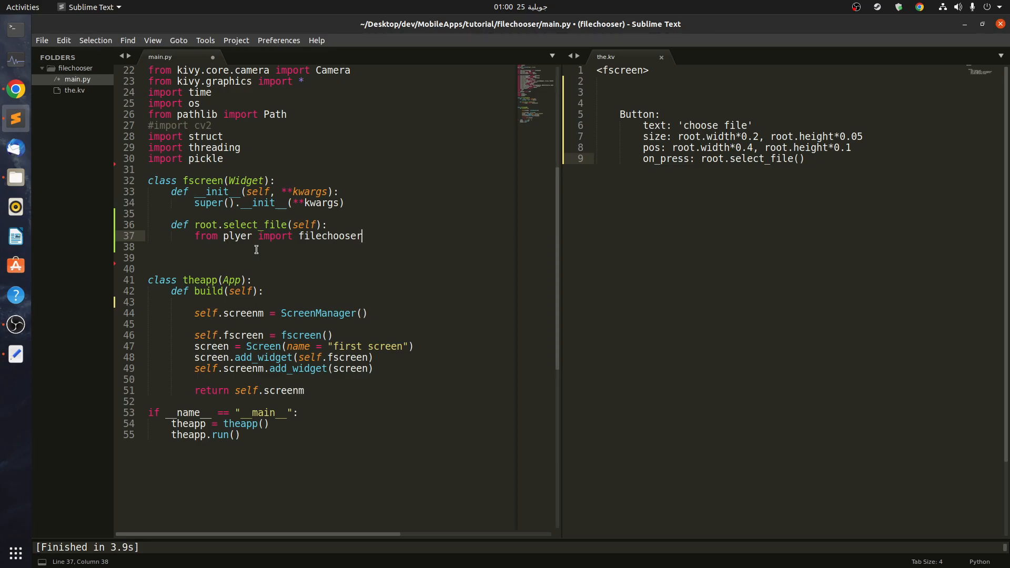
- Call filechooser.open_file() inside select_file, starting its on_selection argument
{"action": "type", "text": "file."}
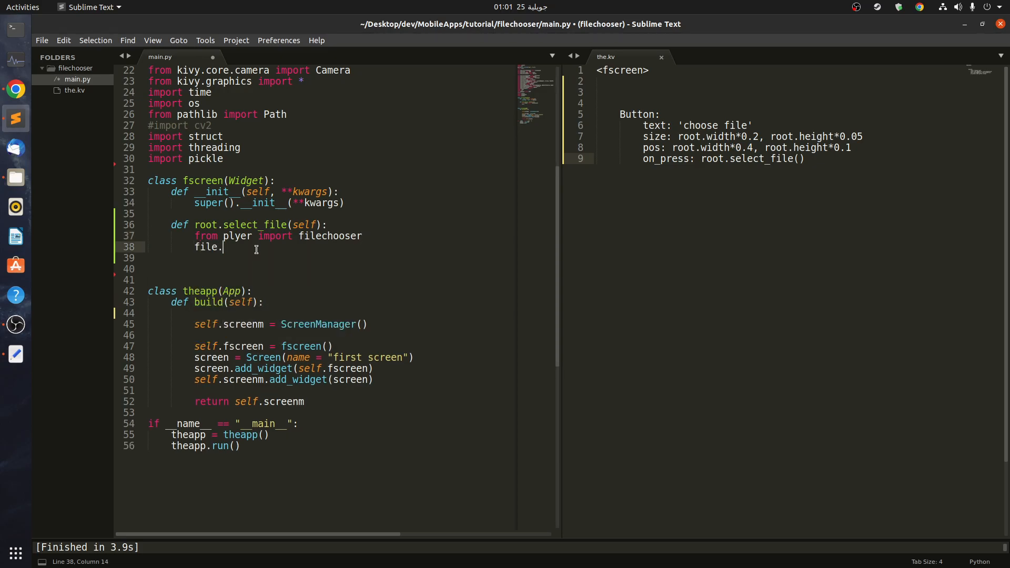
{"action": "type", "text": "filechooser"}
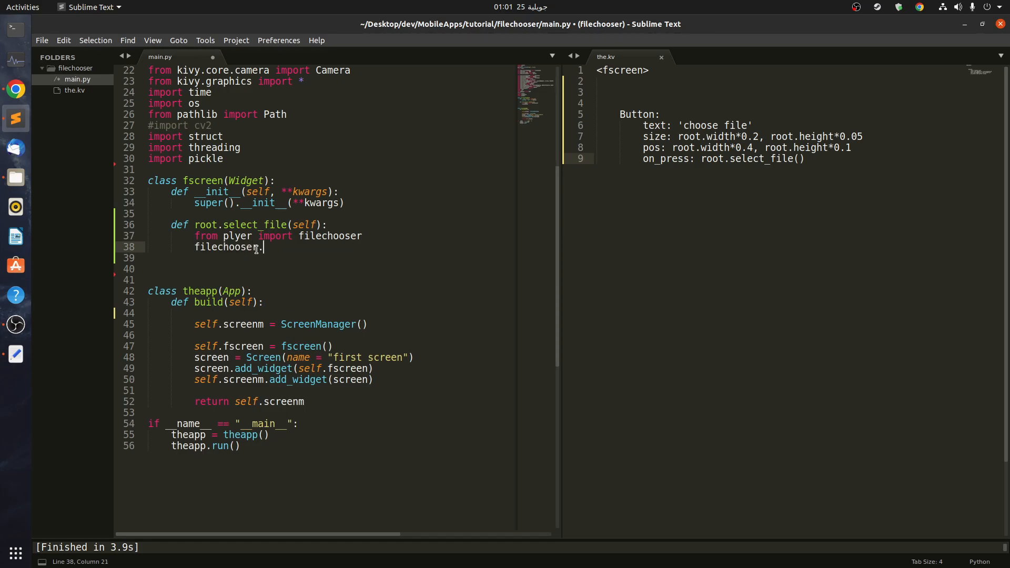
{"action": "type", "text": "open"}
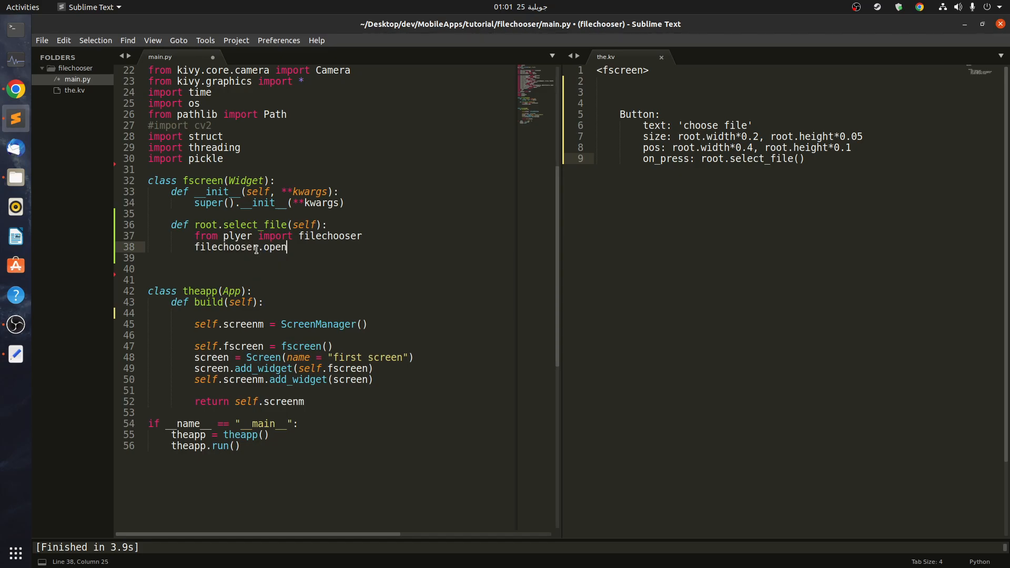
{"action": "type", "text": "_file()"}
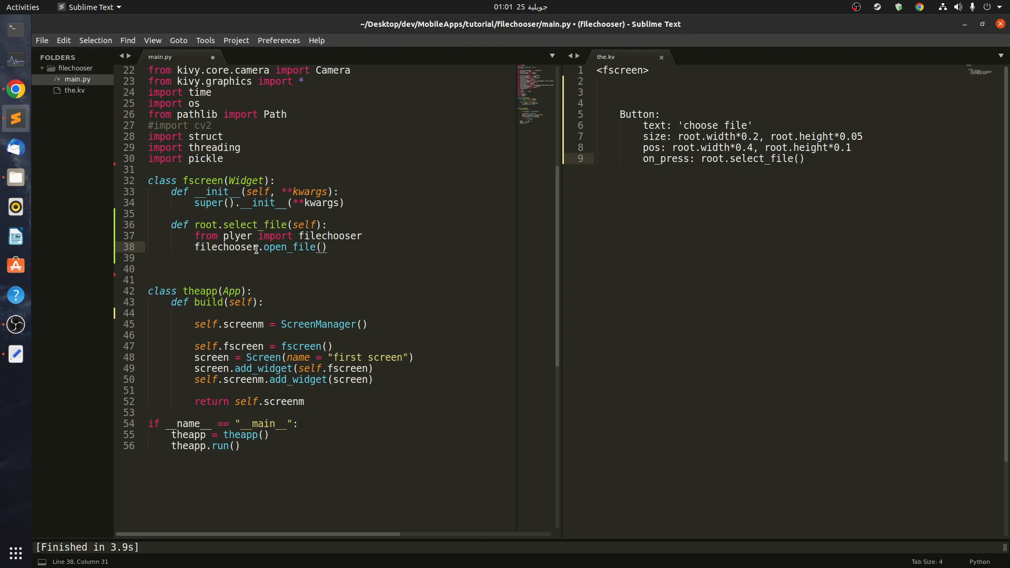
{"action": "type", "text": "on_elect"}
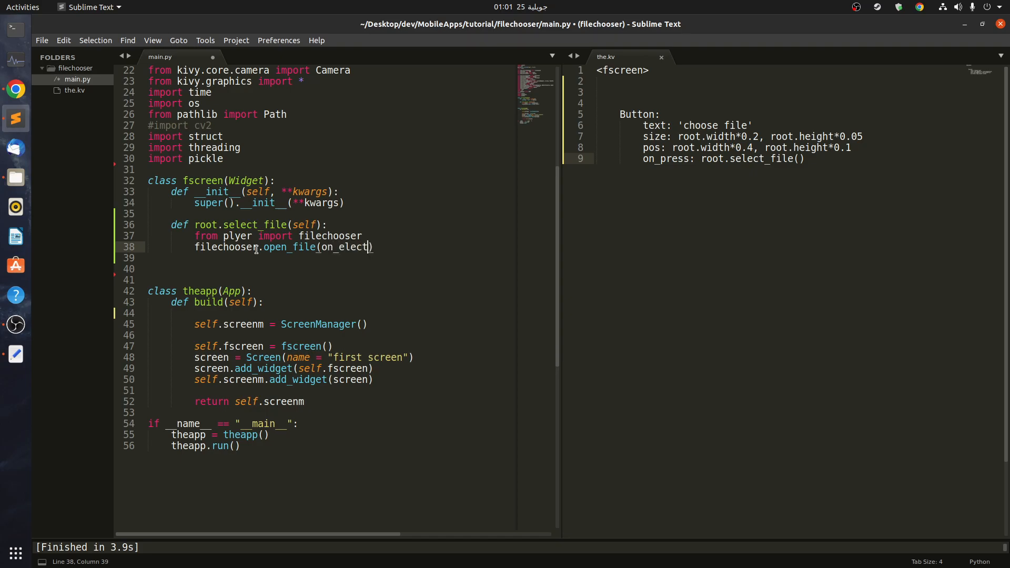
- Pass on_selection=self.selected to filechooser.open_file()
{"action": "type", "text": "ion = s"}
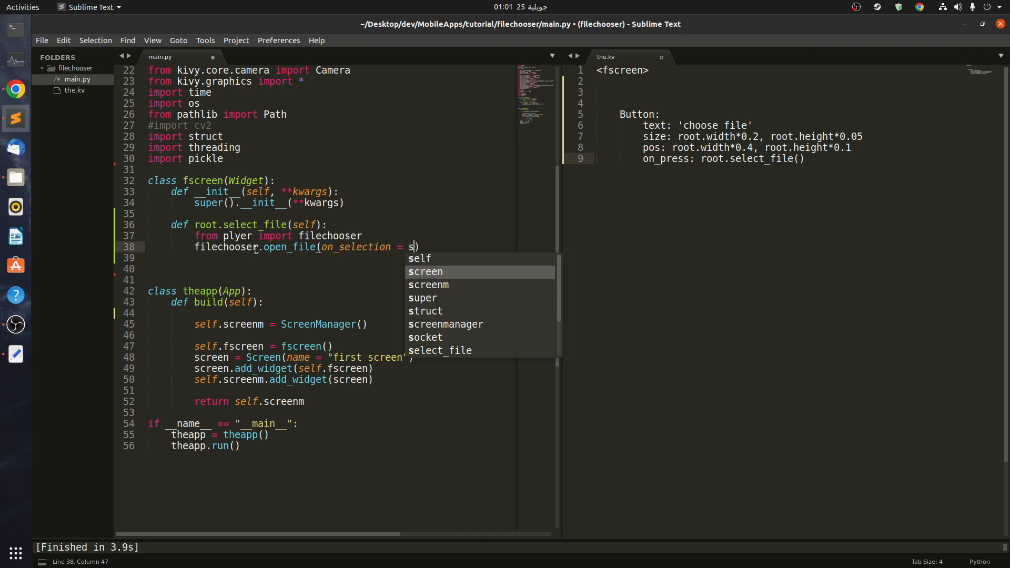
{"action": "type", "text": "el"}
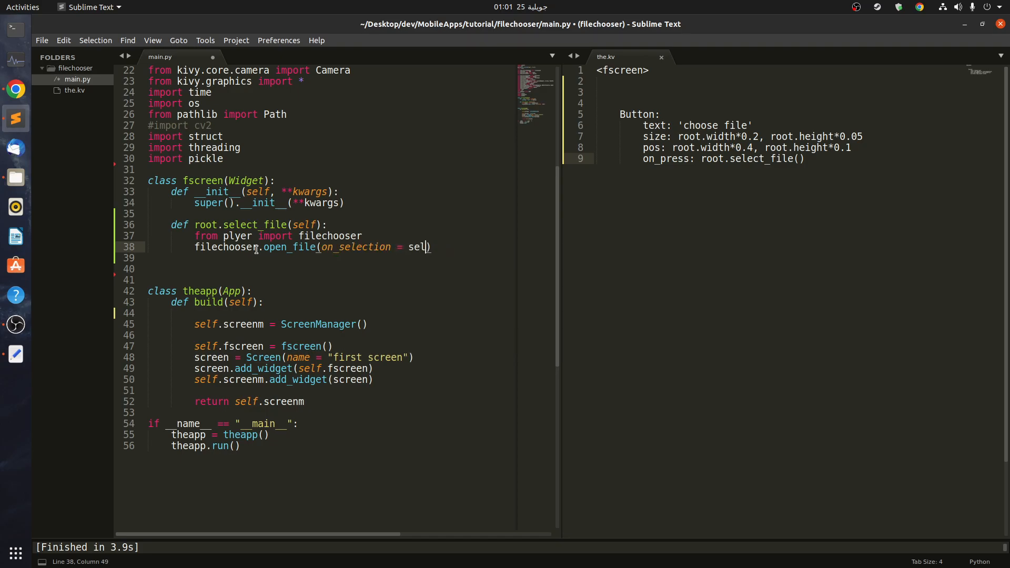
{"action": "type", "text": "f."}
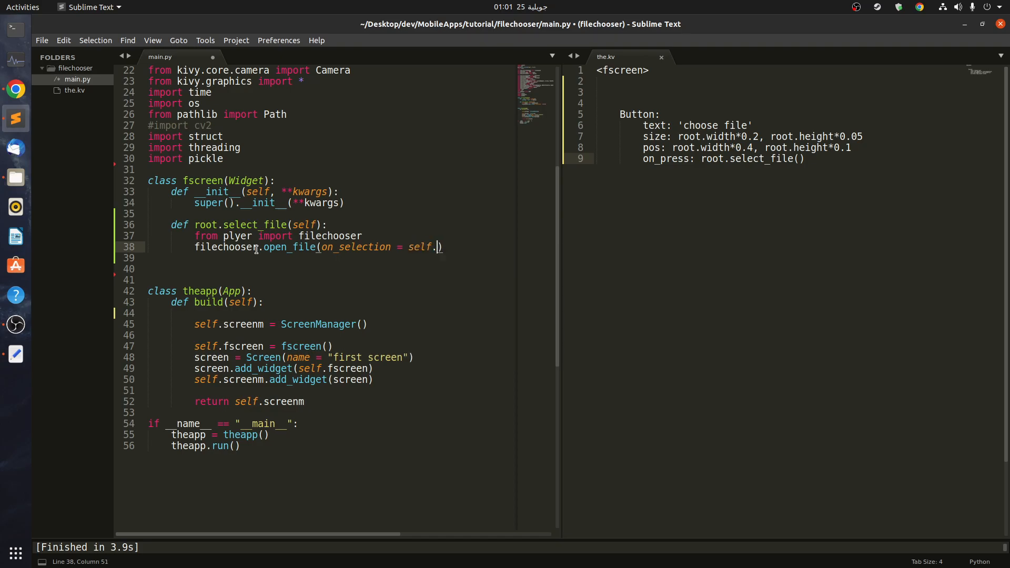
{"action": "type", "text": "selecte"}
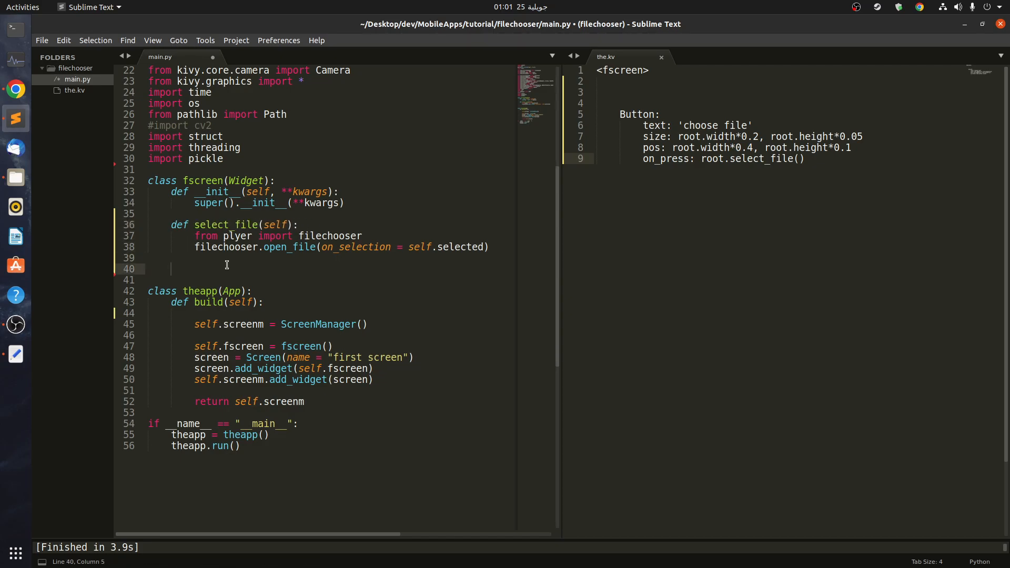
- Define selected(self, selection) printing the selection, then save and run the app
{"action": "type", "text": "def s"}
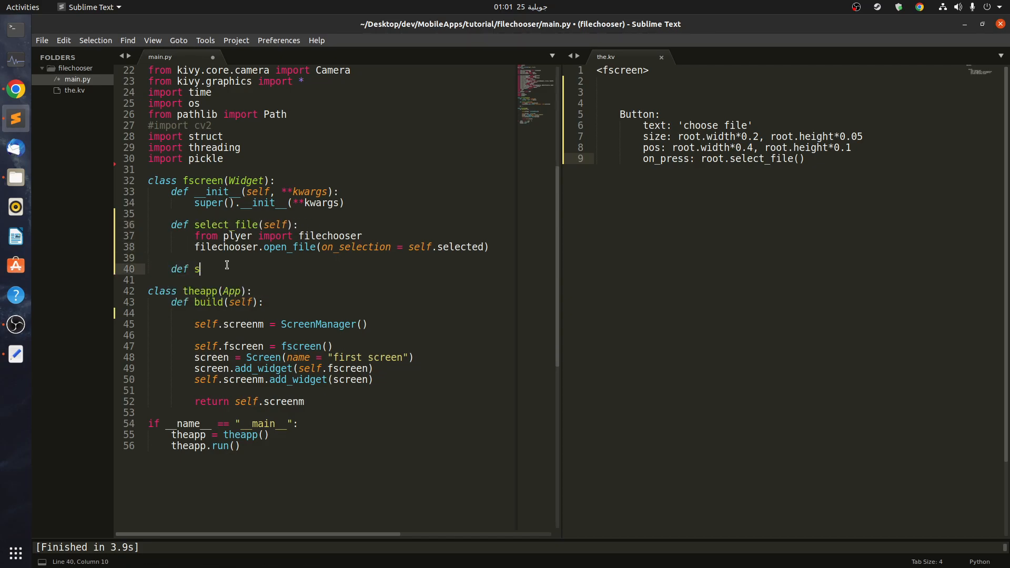
{"action": "type", "text": "elected()"}
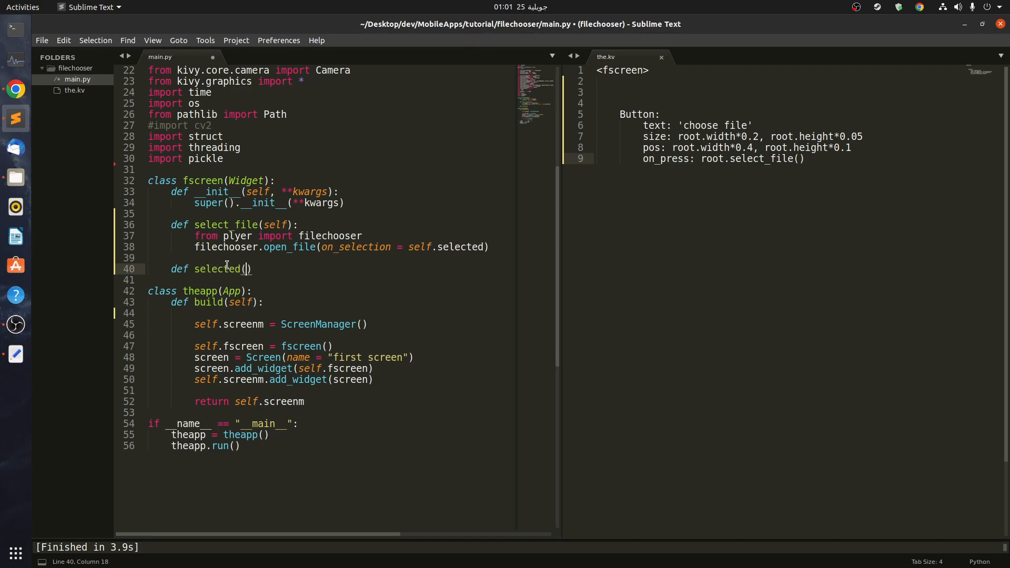
{"action": "type", "text": "self, selection"}
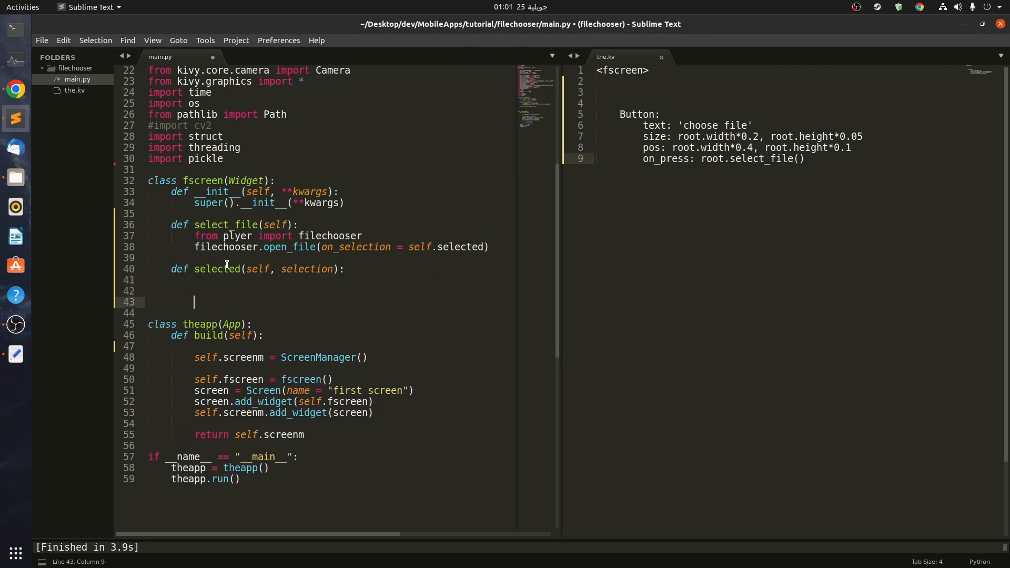
{"action": "mouse_move", "coordinate": [559, 204]}
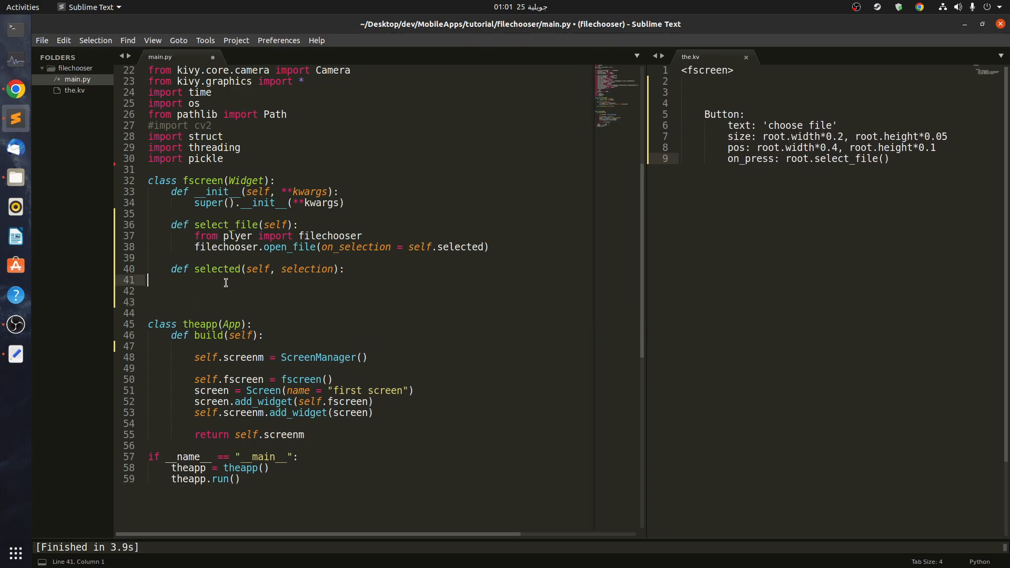
{"action": "type", "text": "print(s"}
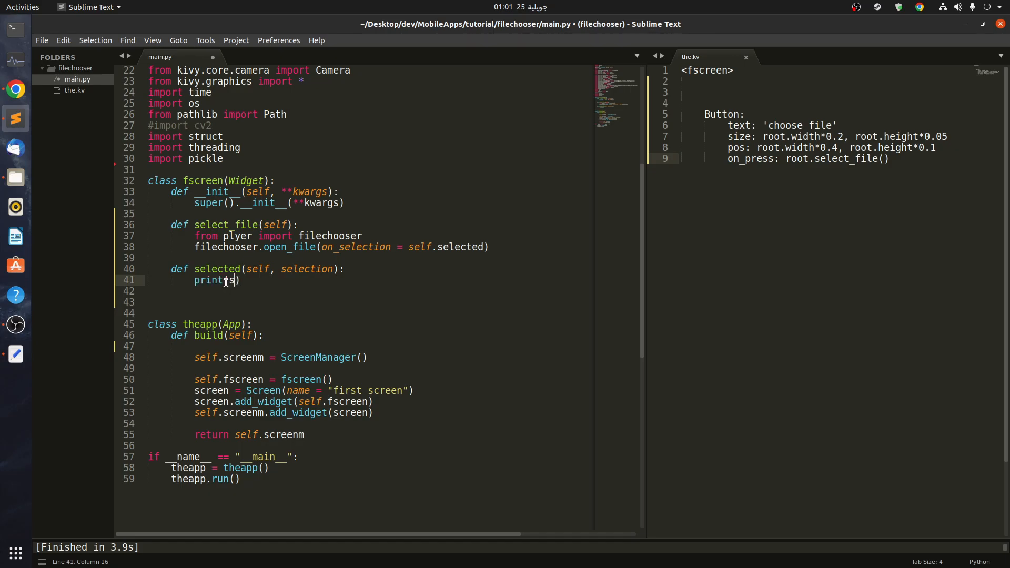
{"action": "type", "text": "election"}
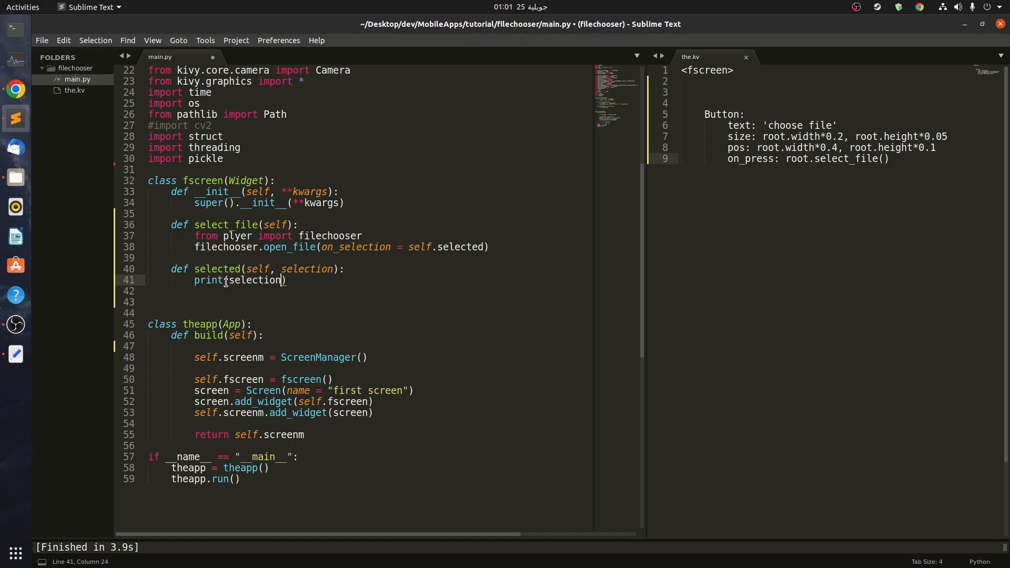
{"action": "key", "text": "ctrl+s"}
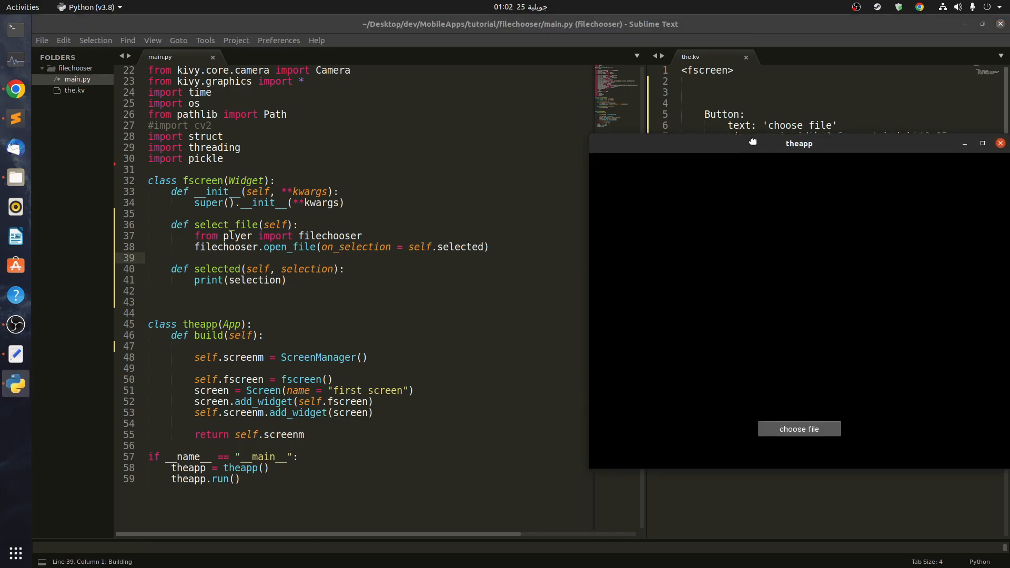
- Pick a file via 'choose file' in the app, then change print(selection) to print(selection[0])
{"action": "left_click", "coordinate": [800, 429]}
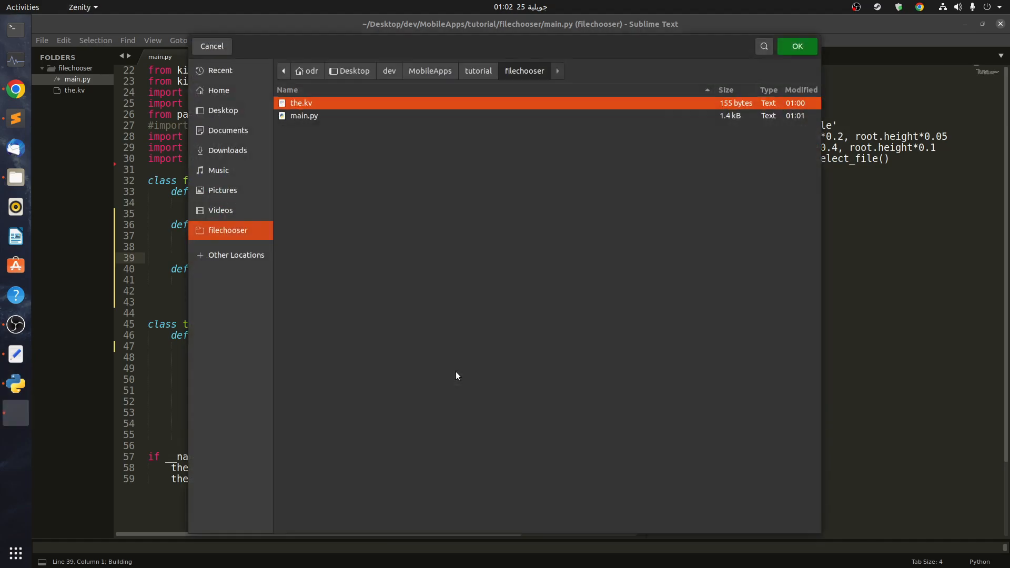
{"action": "mouse_move", "coordinate": [404, 257]}
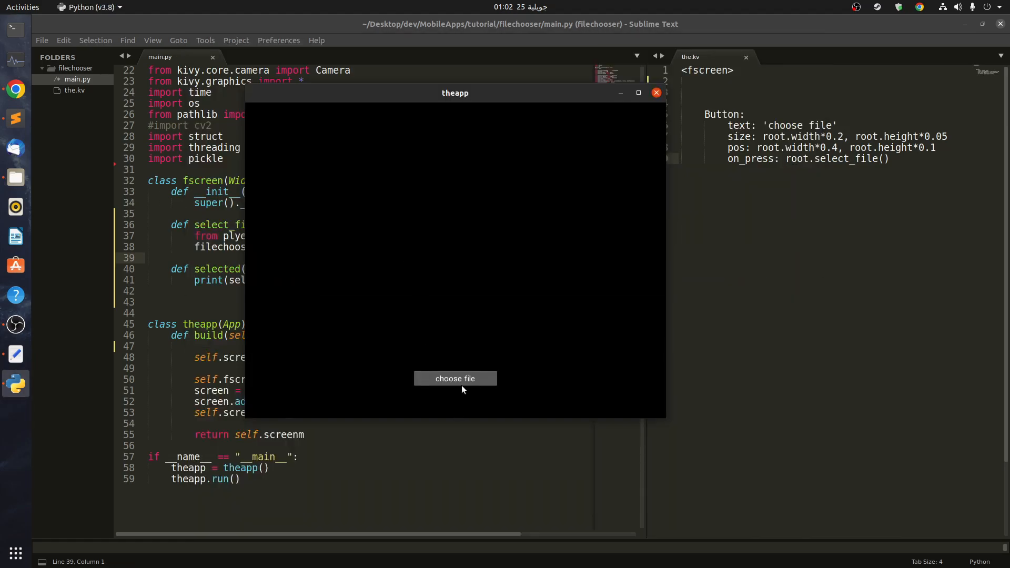
{"action": "left_click", "coordinate": [454, 378]}
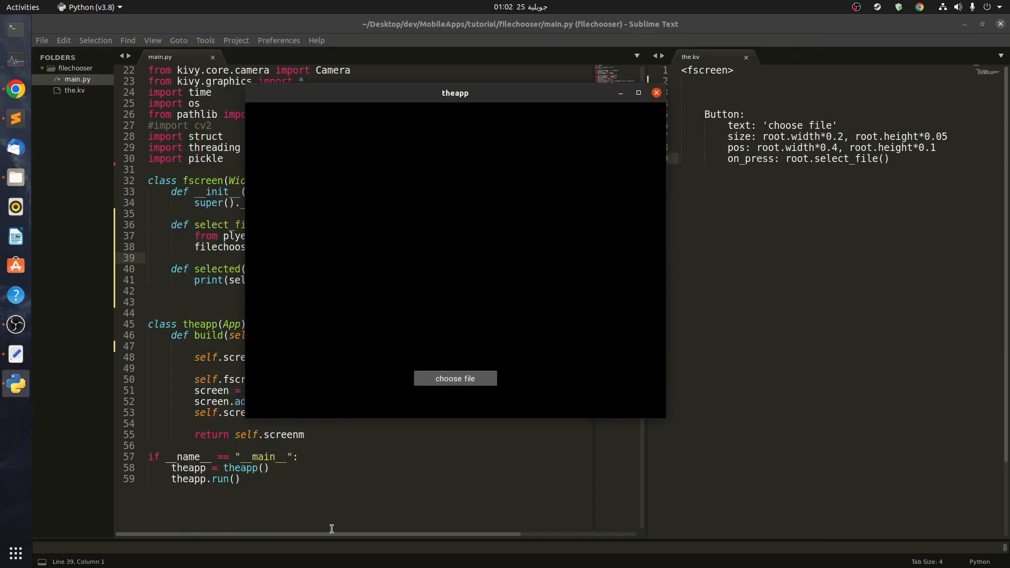
{"action": "left_click", "coordinate": [656, 92]}
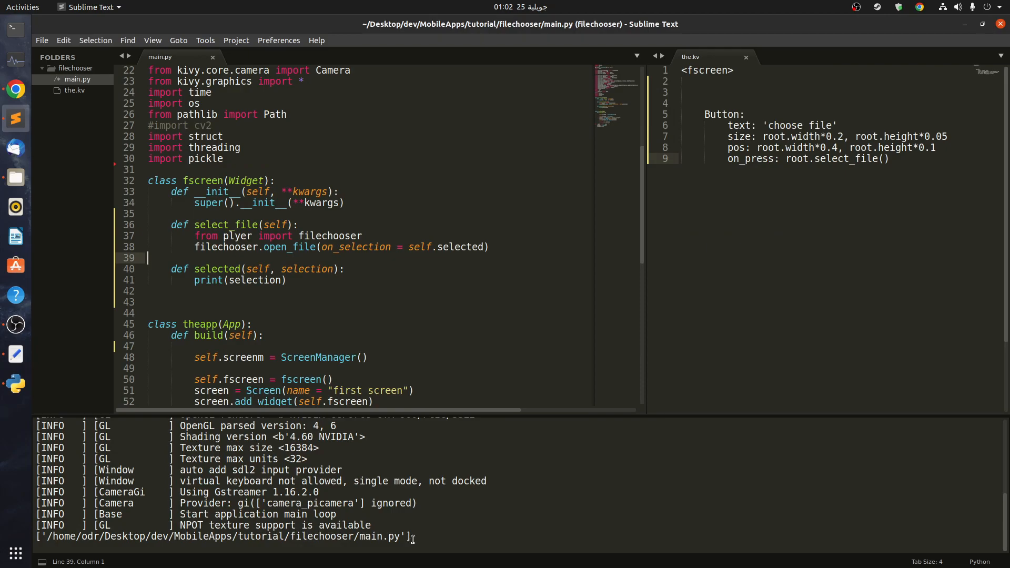
{"action": "left_click", "coordinate": [251, 324]}
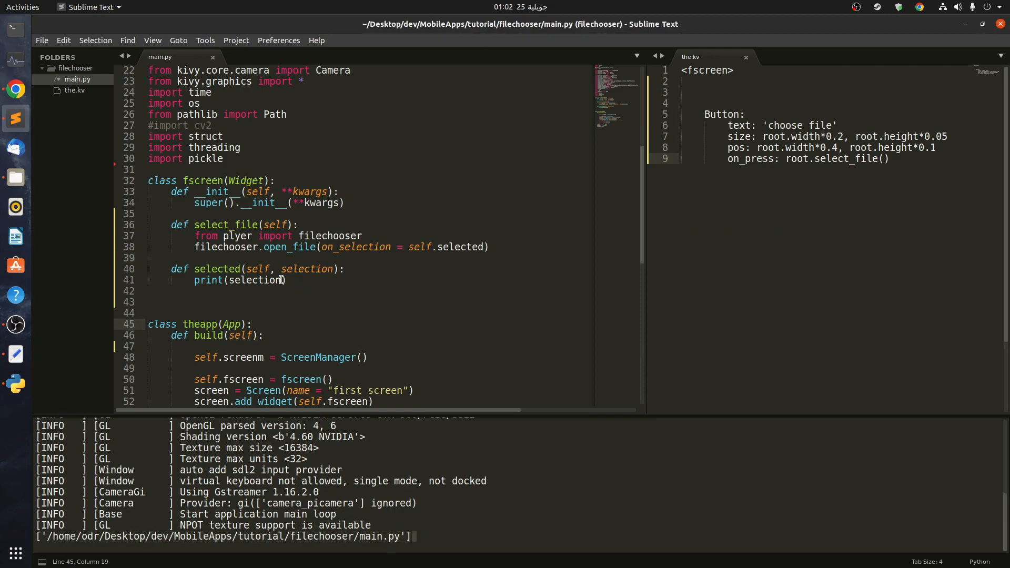
{"action": "type", "text": "[0]"}
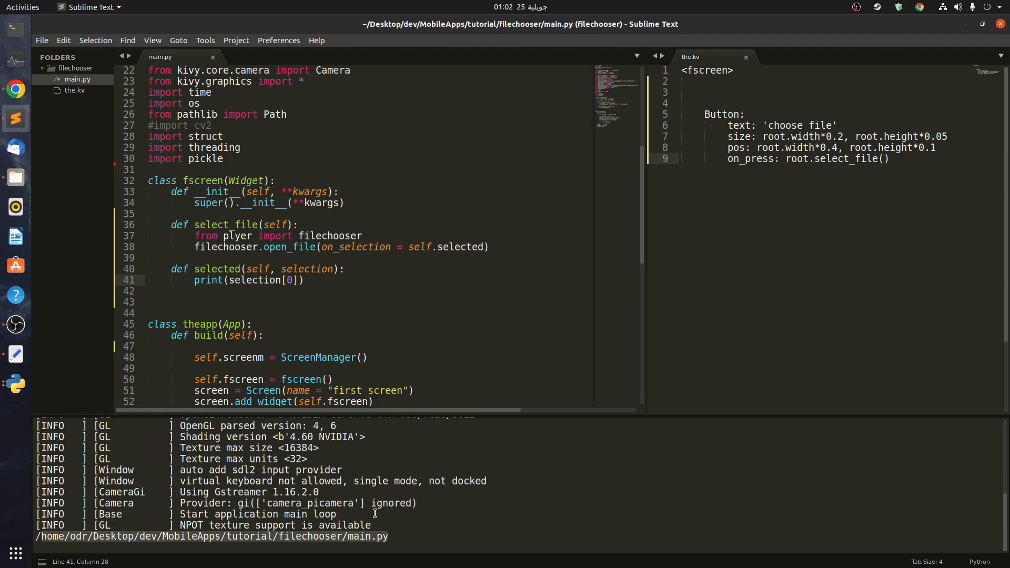
{"action": "mouse_move", "coordinate": [675, 133]}
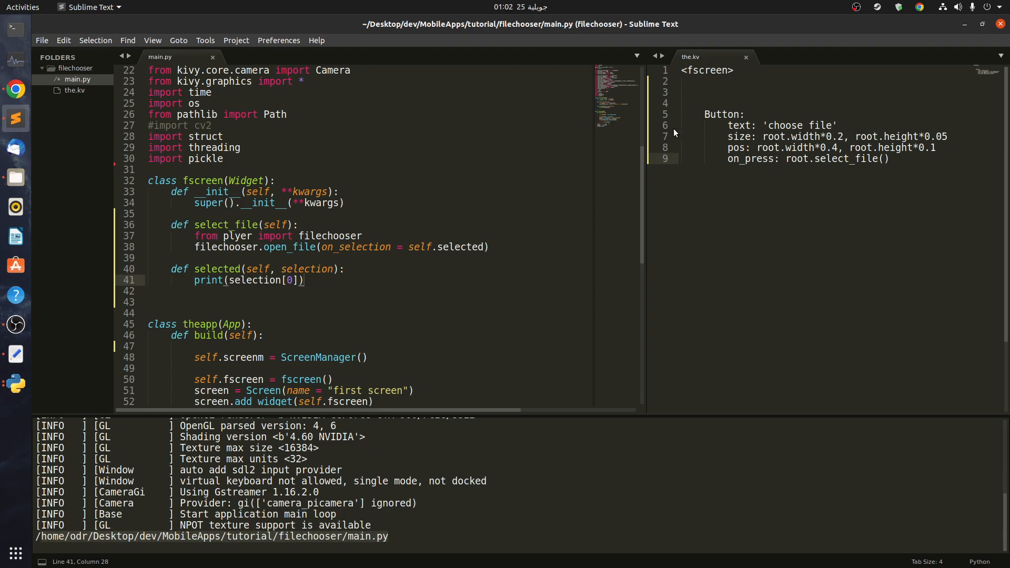
- Add an Image under <fscreen> with id: bck, source: '' and size: root.size
{"action": "left_click_drag", "start_coordinate": [647, 179], "coordinate": [473, 180]}
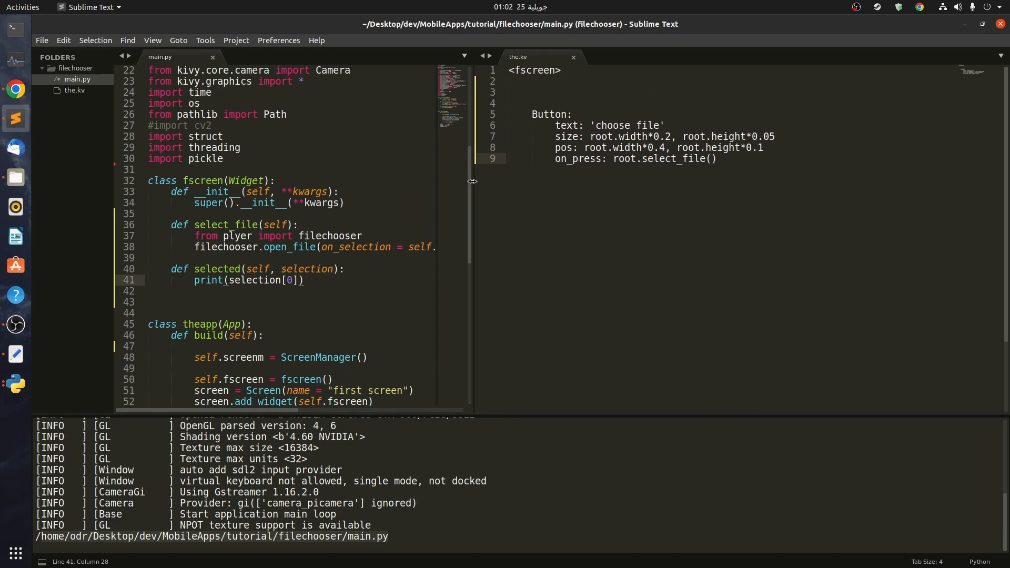
{"action": "left_click", "coordinate": [547, 82]}
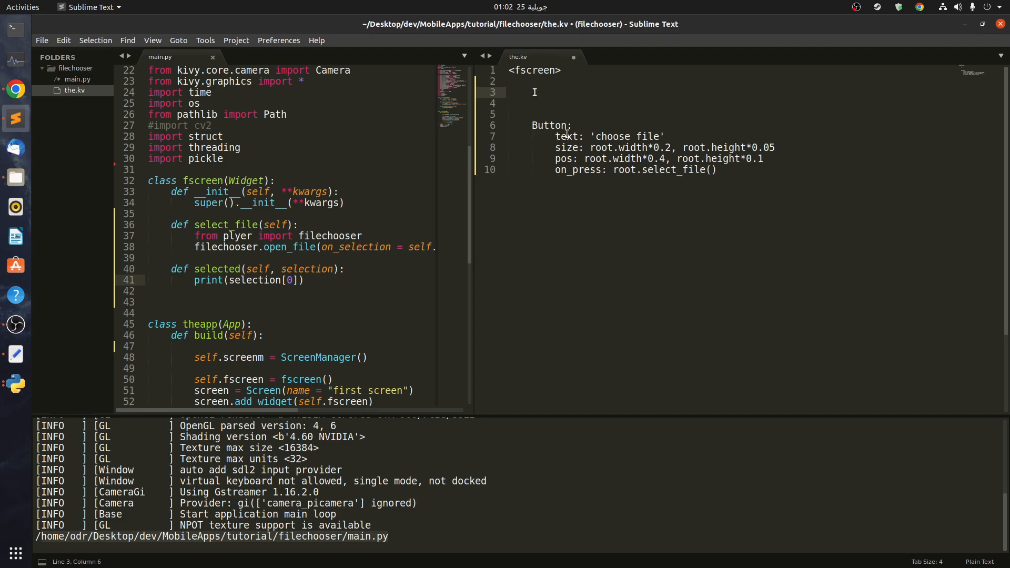
{"action": "type", "text": "Image:"}
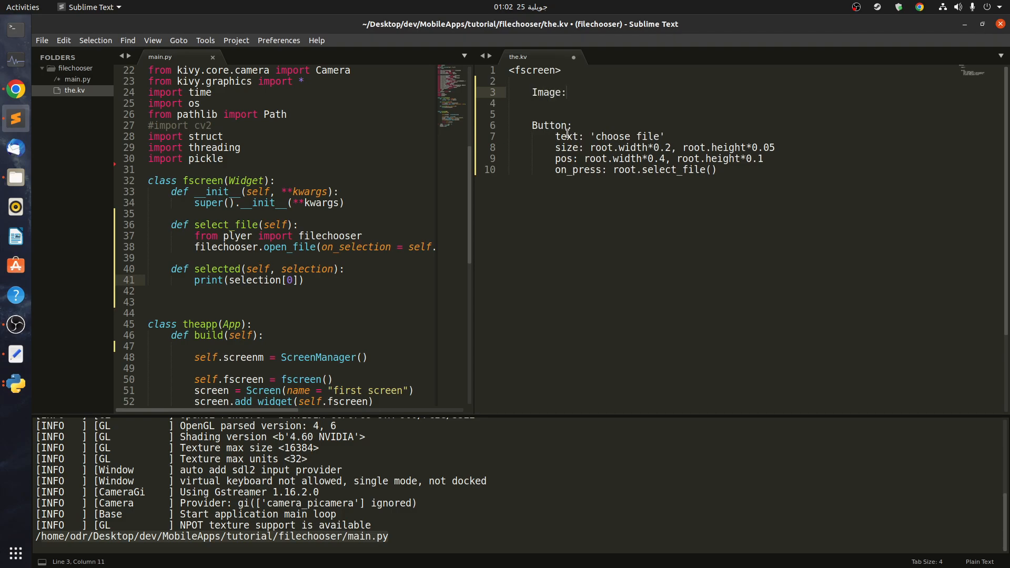
{"action": "type", "text": "s"}
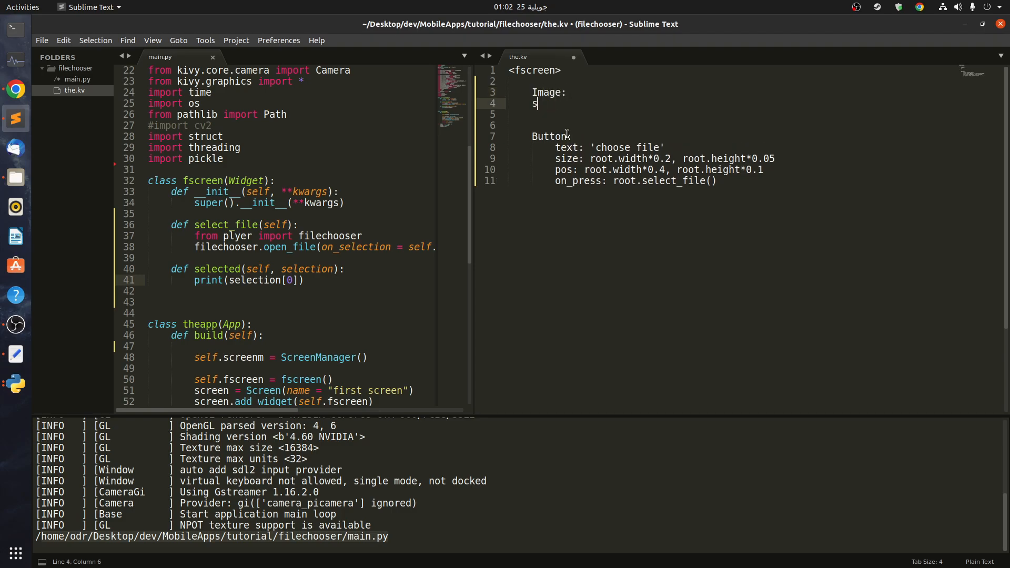
{"action": "type", "text": "i"}
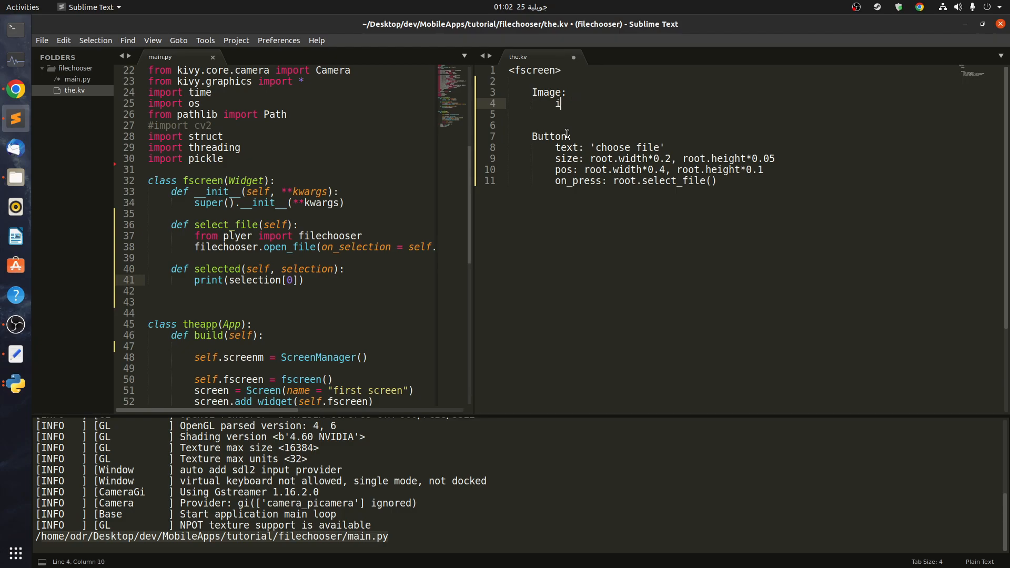
{"action": "type", "text": "d:"}
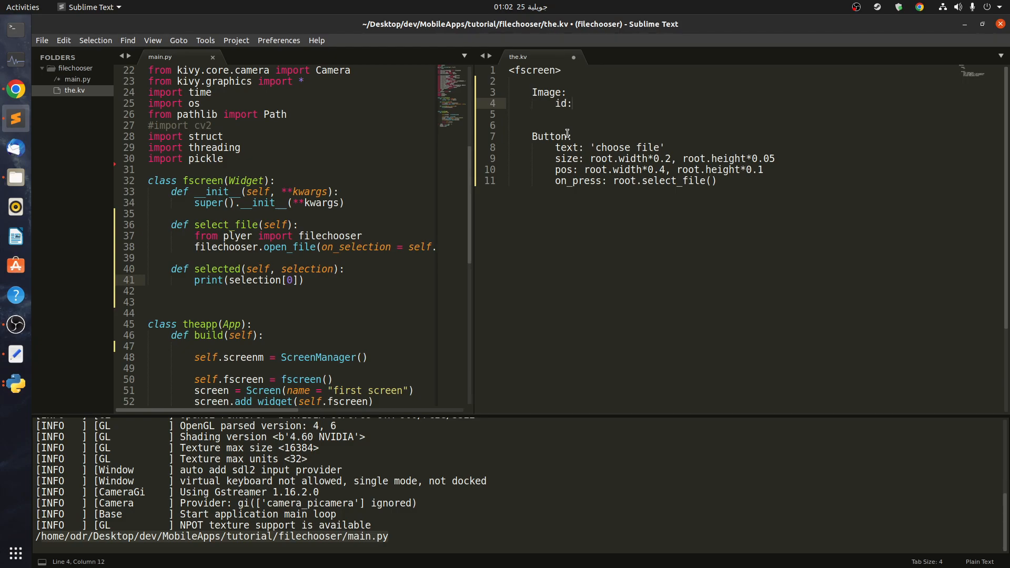
{"action": "type", "text": "bck"}
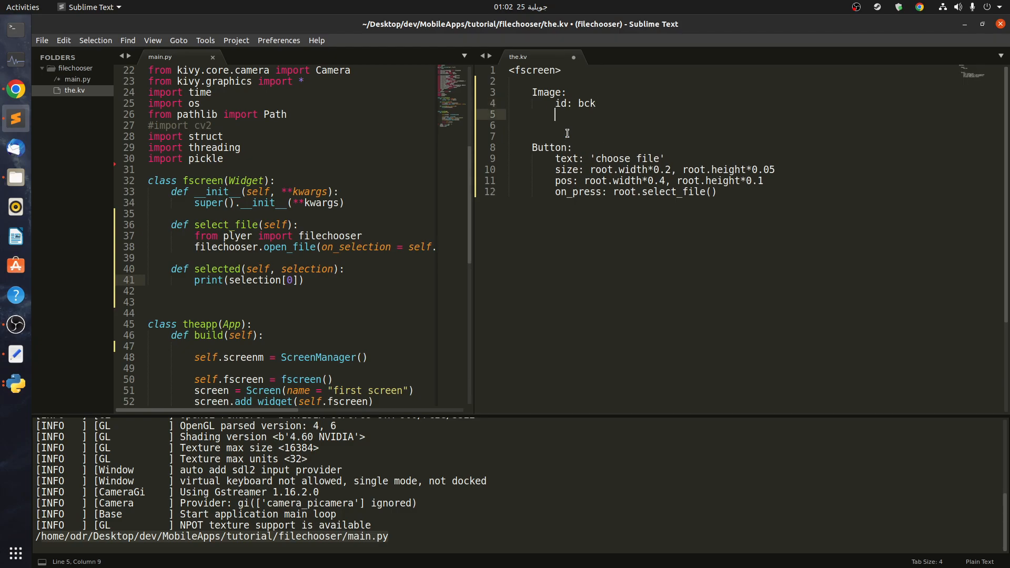
{"action": "type", "text": "source:"}
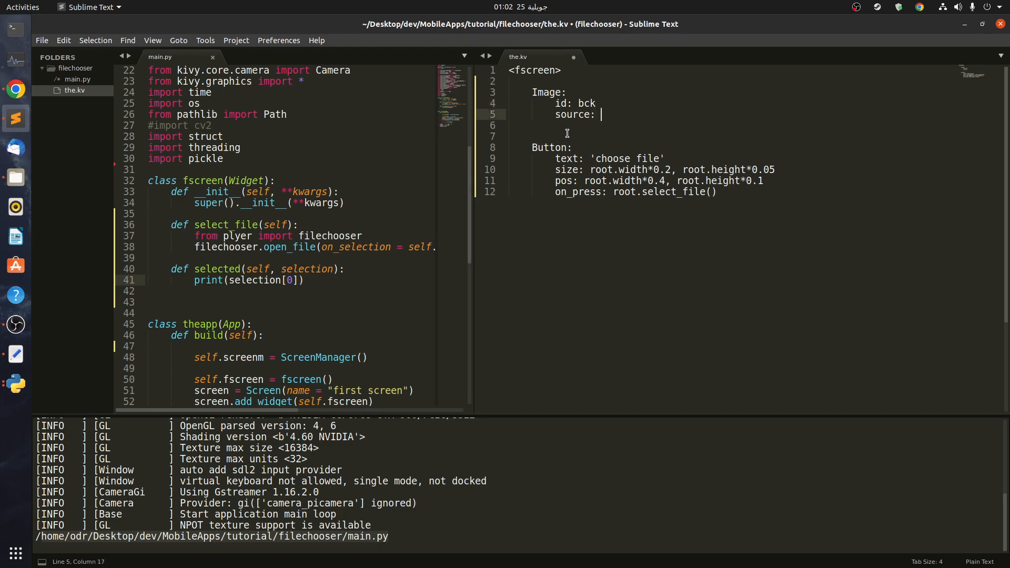
{"action": "type", "text": "'' si"}
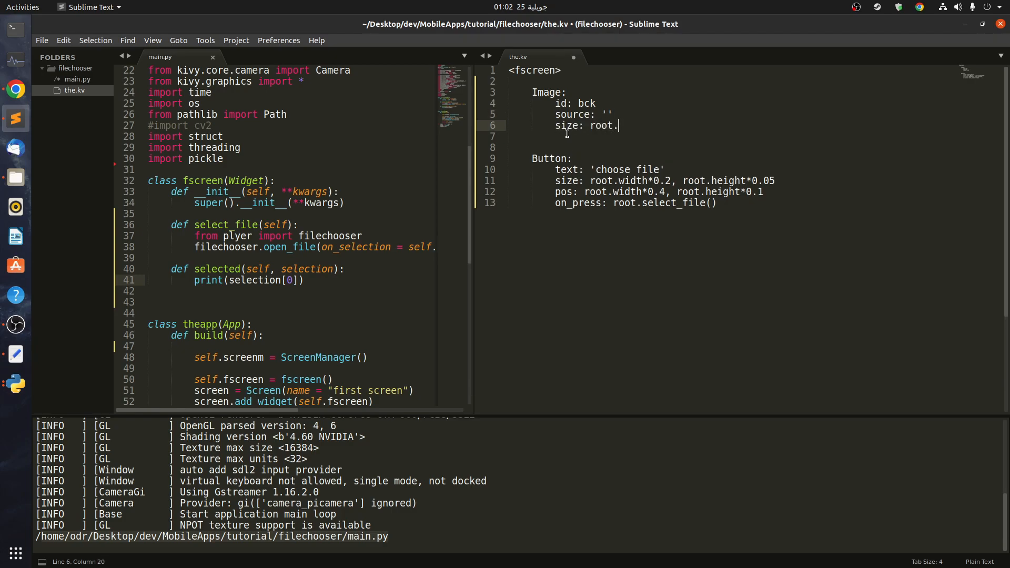
{"action": "type", "text": "size"}
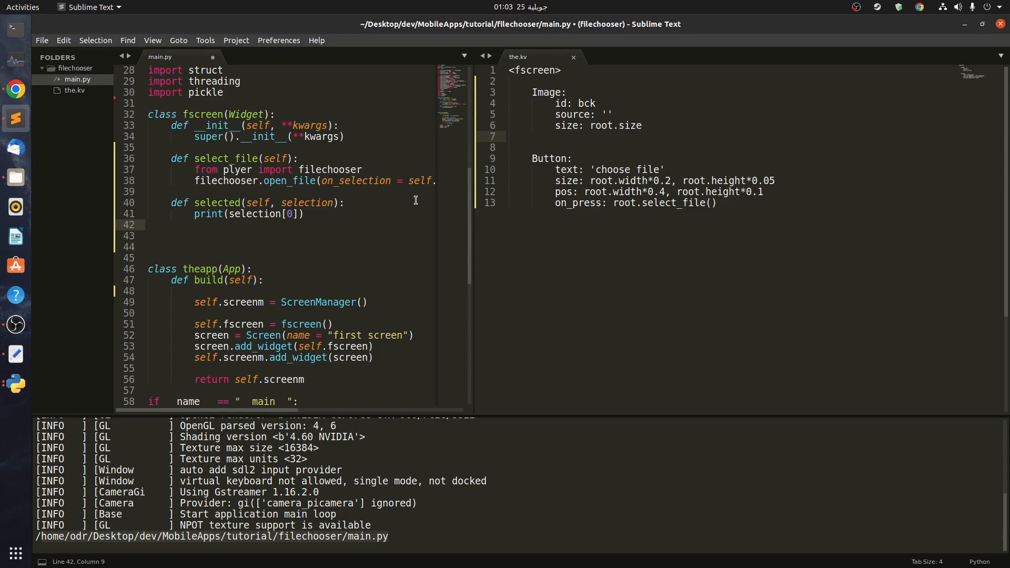
- Assign self.ids.bck.source = selection[0] in the selected method
{"action": "type", "text": "self.ids."}
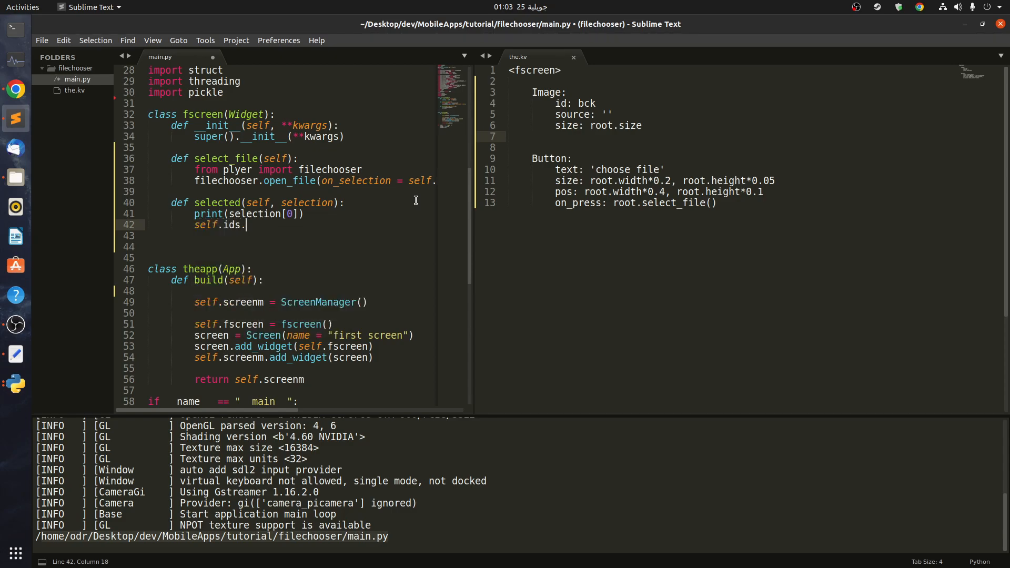
{"action": "type", "text": "bc"}
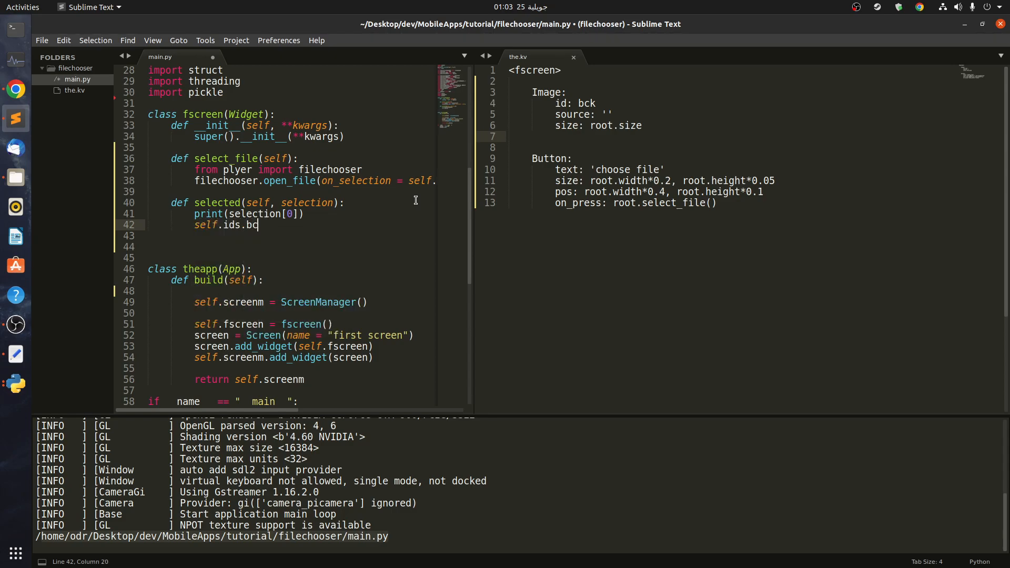
{"action": "type", "text": "k.sou"}
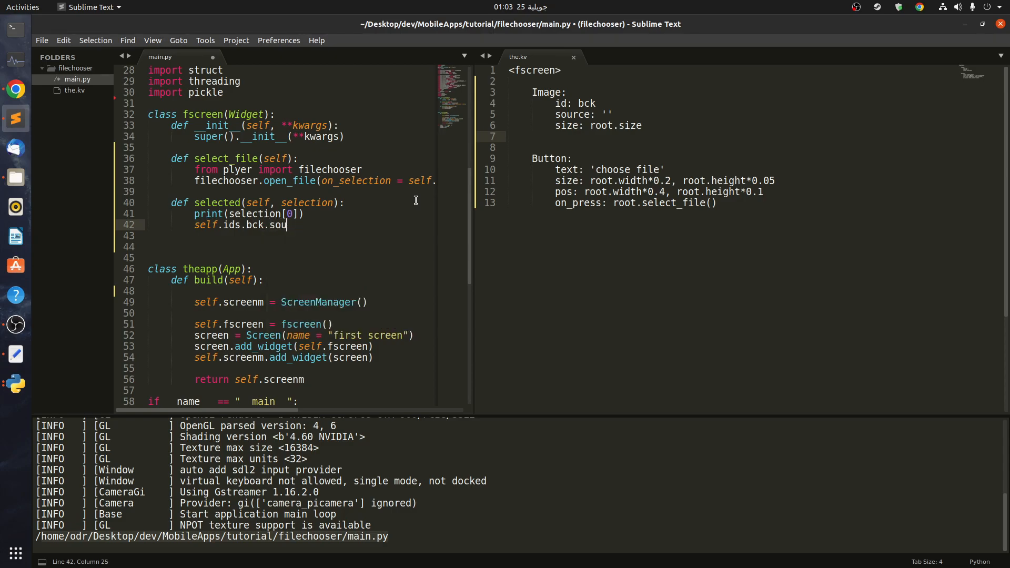
{"action": "type", "text": "rce"}
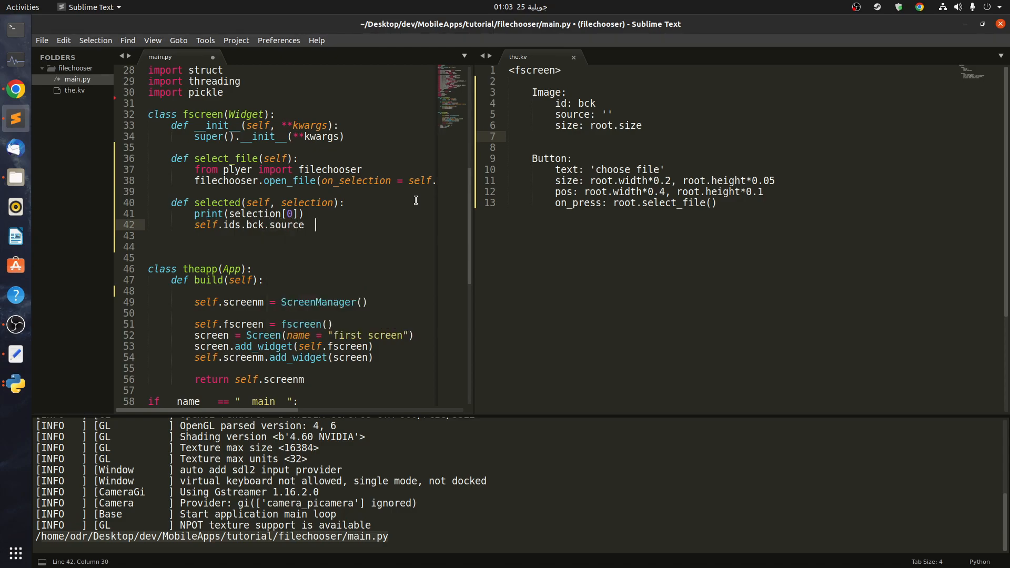
{"action": "type", "text": "="}
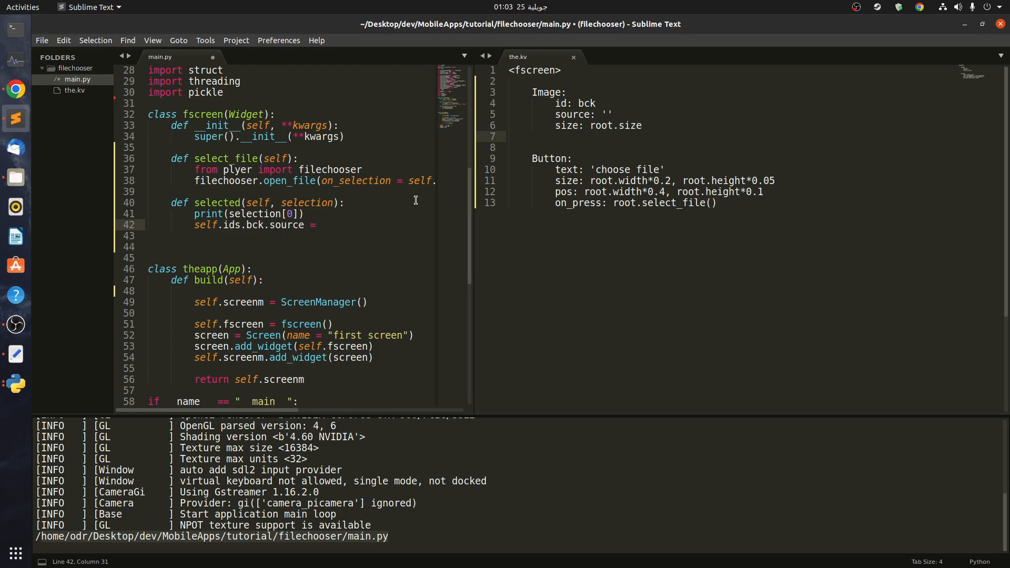
{"action": "type", "text": "s"}
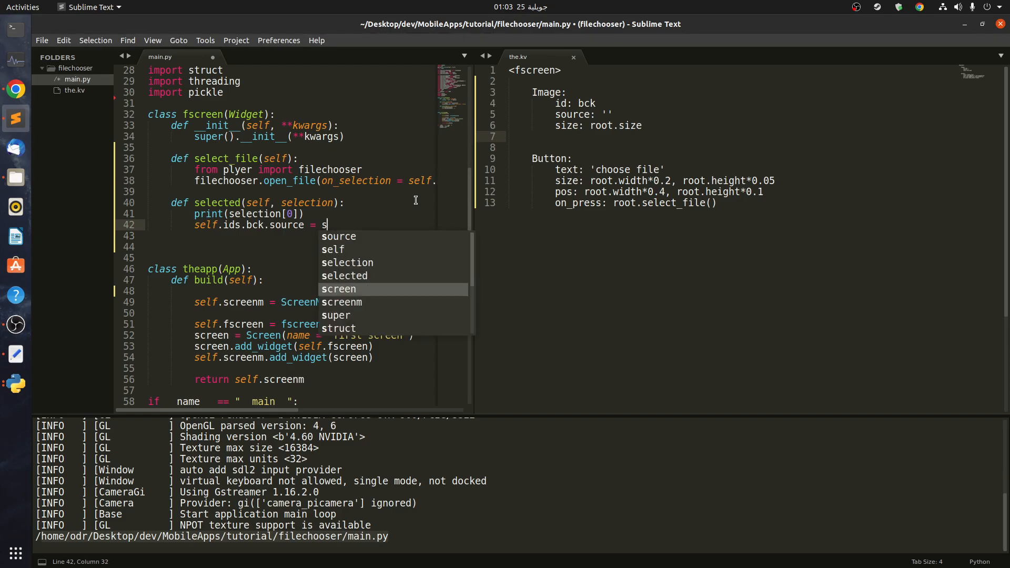
{"action": "type", "text": "ele"}
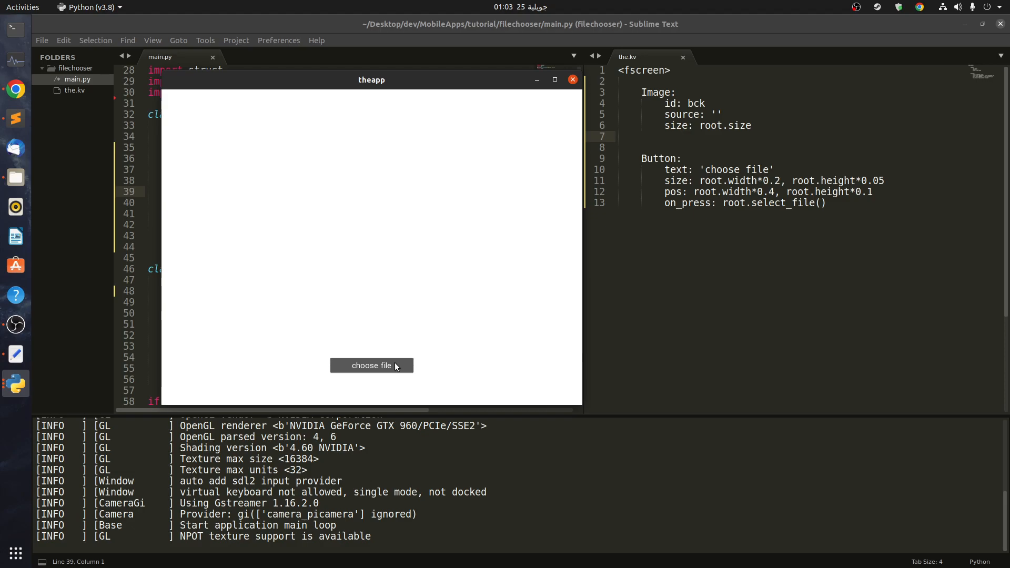
{"action": "mouse_move", "coordinate": [387, 371]}
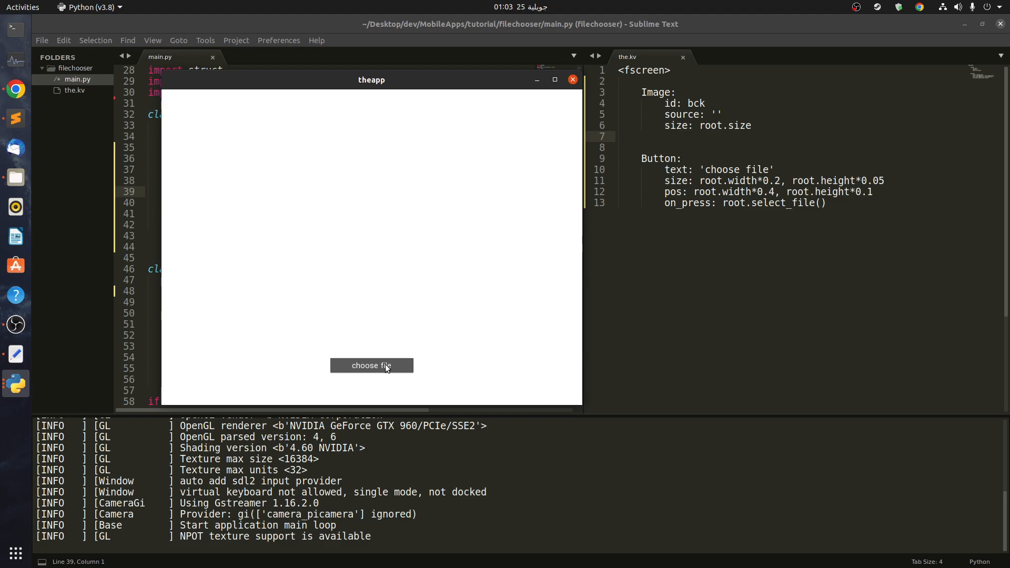
- Choose rp2_pinout.png from Desktop and confirm it appears as the app background
{"action": "left_click", "coordinate": [371, 366]}
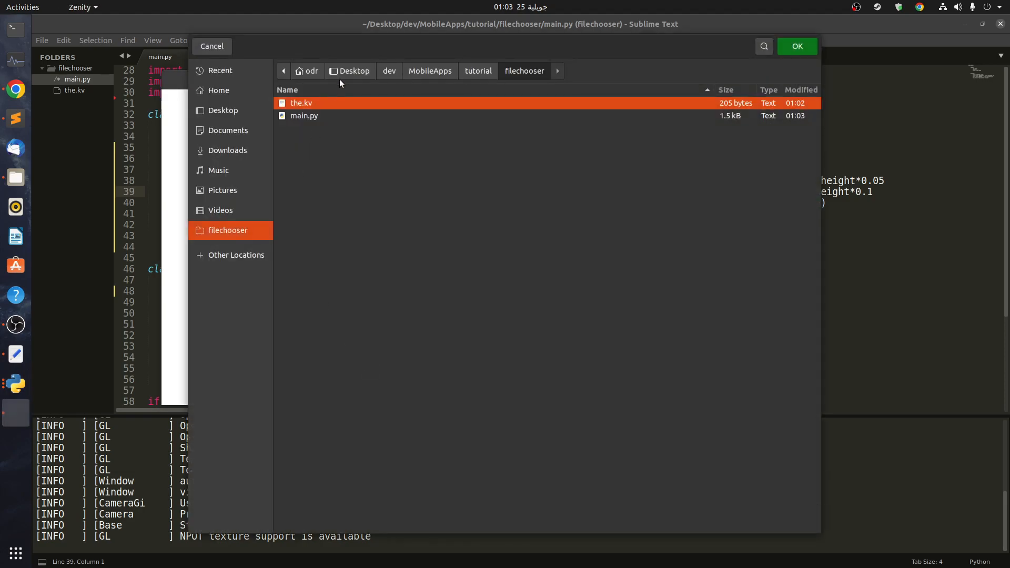
{"action": "left_click", "coordinate": [353, 72]}
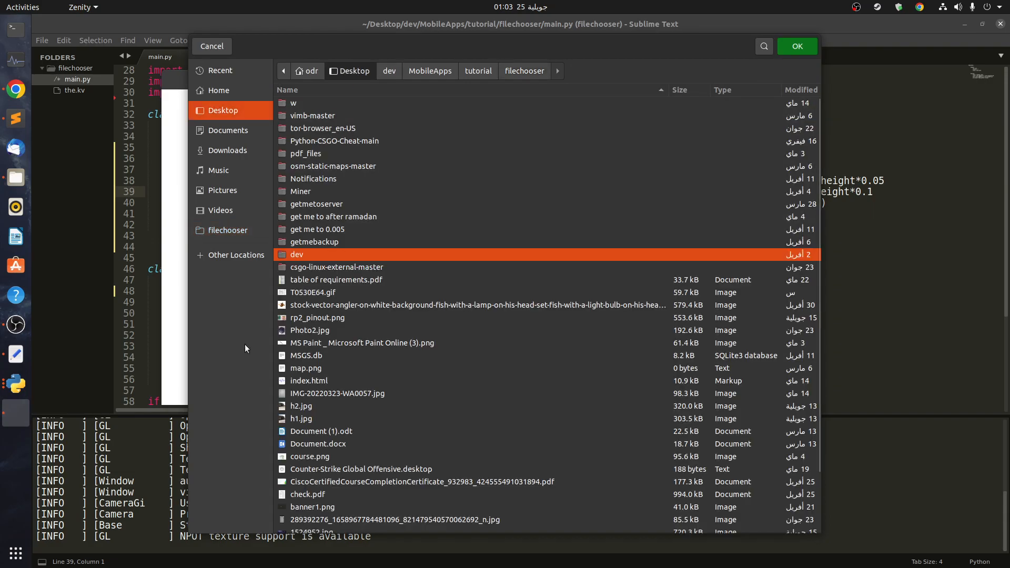
{"action": "scroll", "scroll_direction": "down", "scroll_amount": 3}
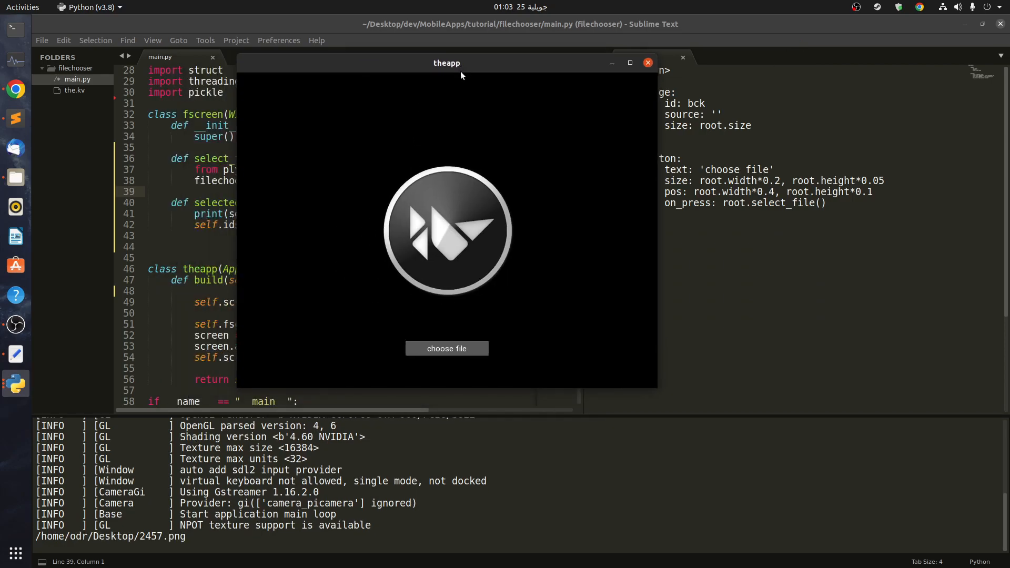
{"action": "mouse_move", "coordinate": [404, 305]}
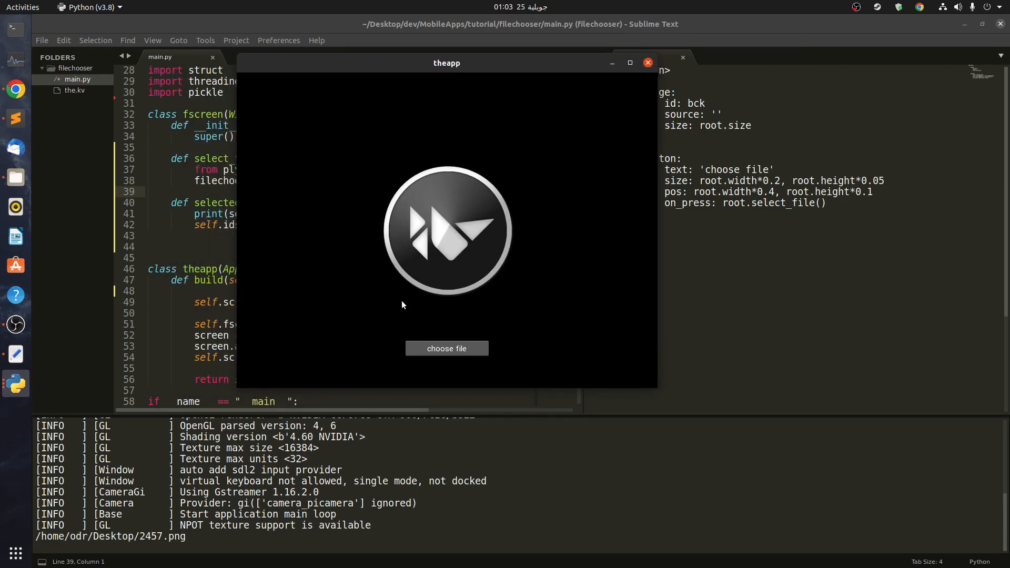
{"action": "left_click", "coordinate": [446, 348]}
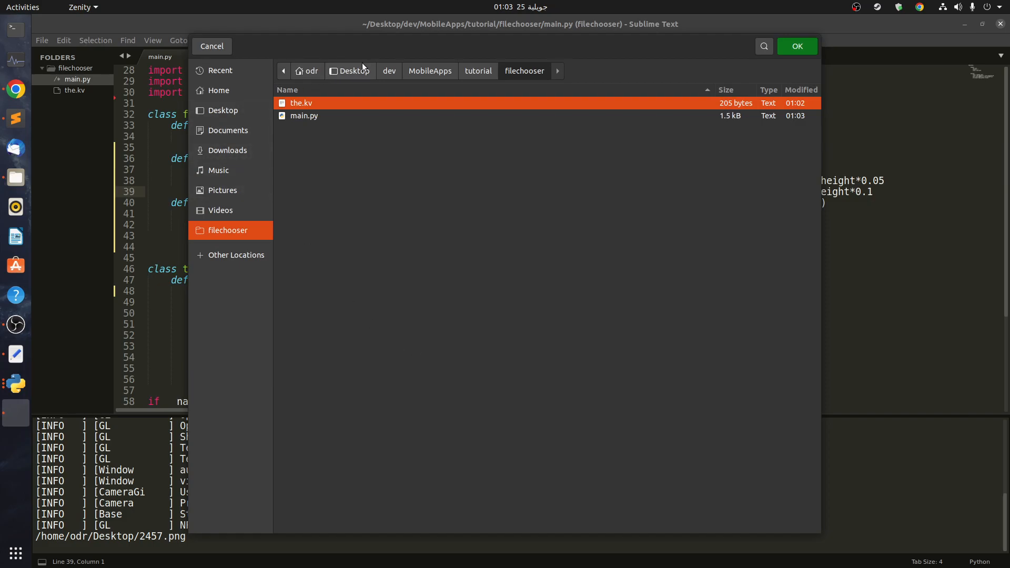
{"action": "left_click", "coordinate": [349, 72]}
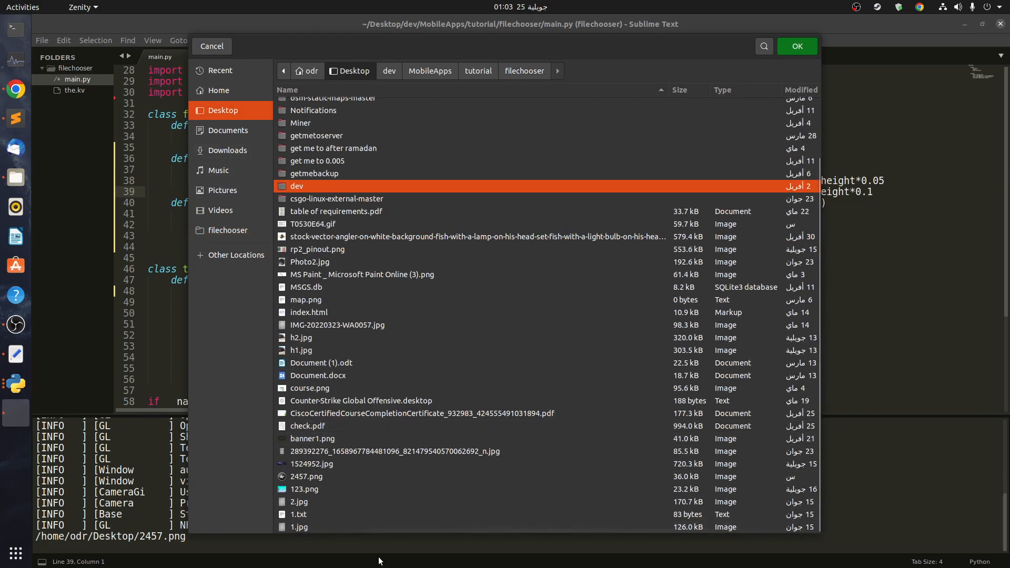
{"action": "mouse_move", "coordinate": [315, 311]}
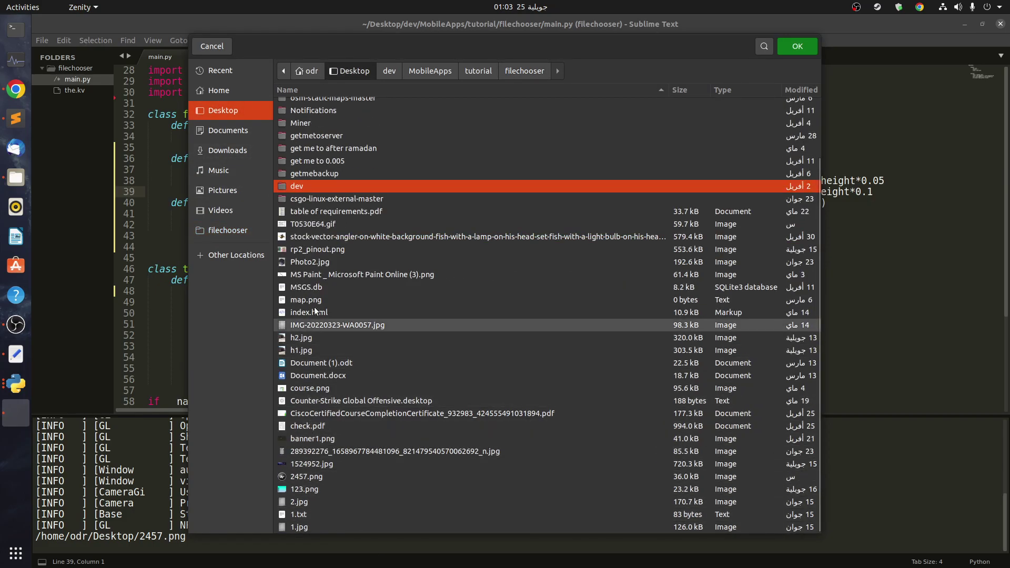
{"action": "left_click", "coordinate": [317, 249]}
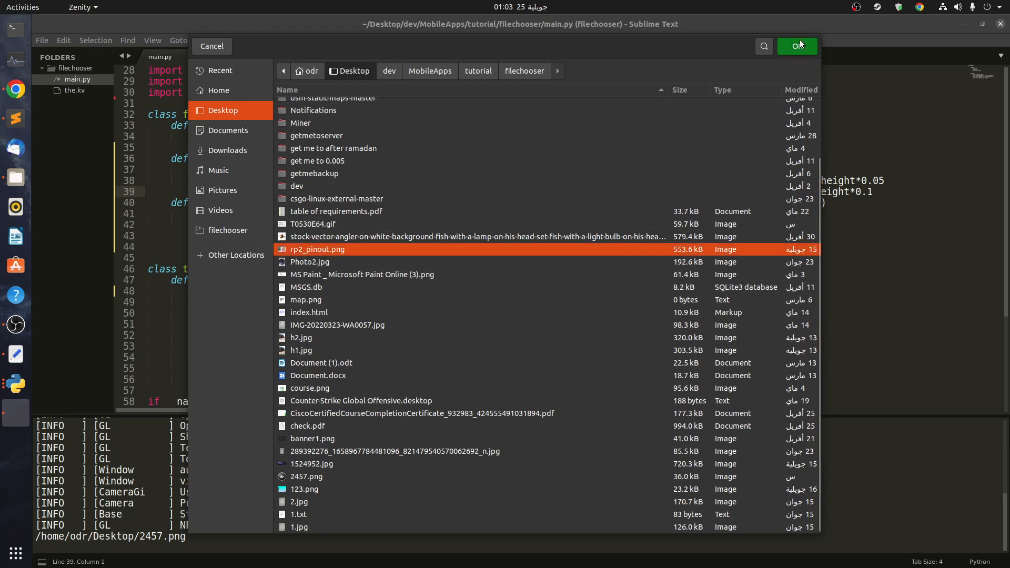
{"action": "left_click", "coordinate": [798, 45]}
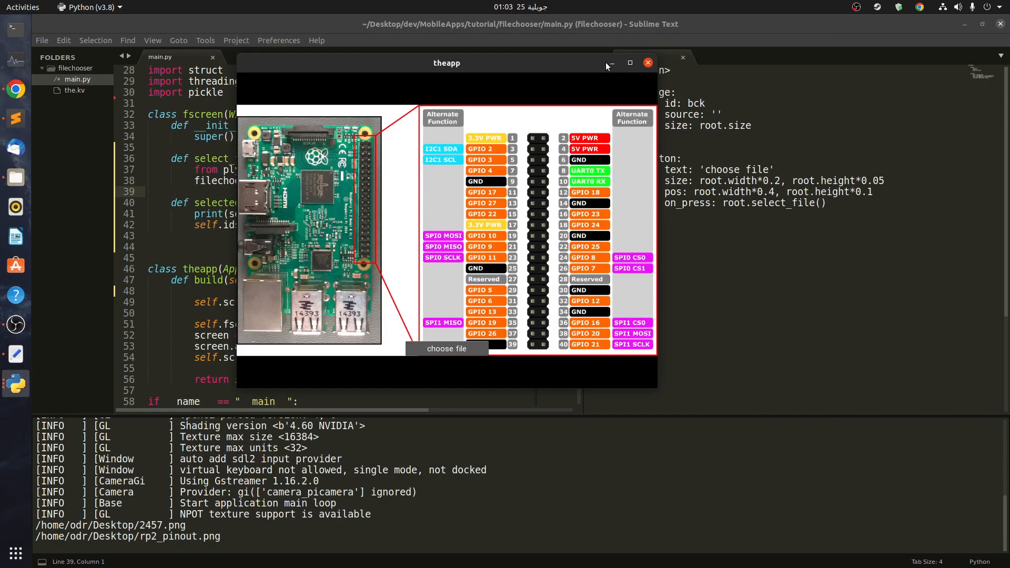
- Open the chooser for another Desktop image, then close the running app
{"action": "left_click", "coordinate": [446, 348]}
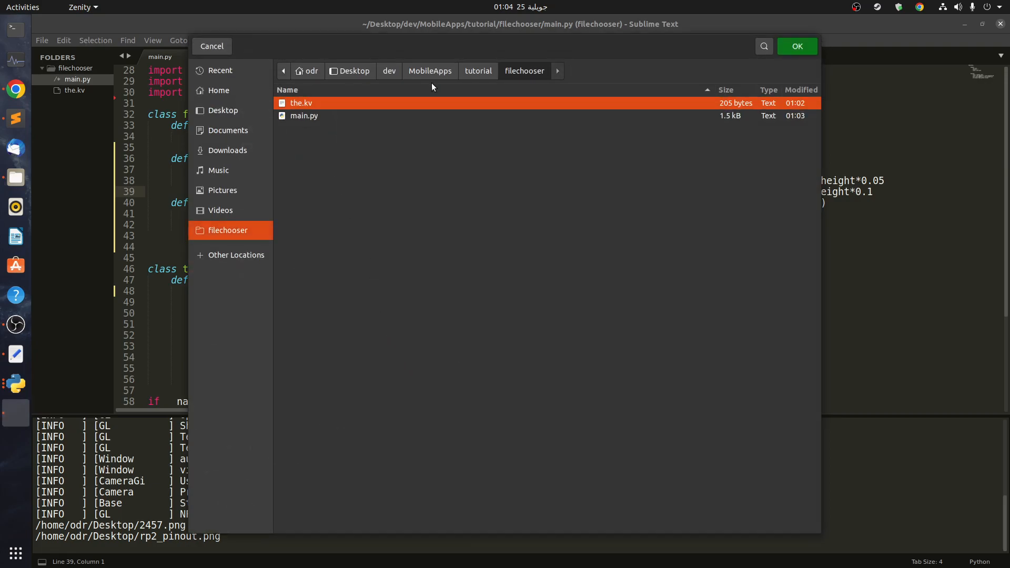
{"action": "left_click", "coordinate": [355, 71]}
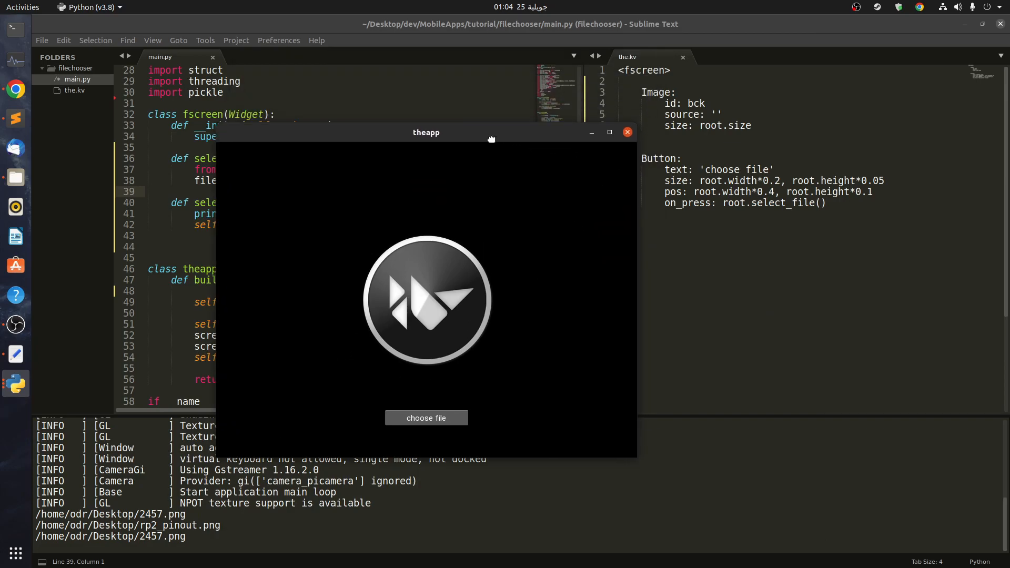
{"action": "left_click", "coordinate": [627, 132]}
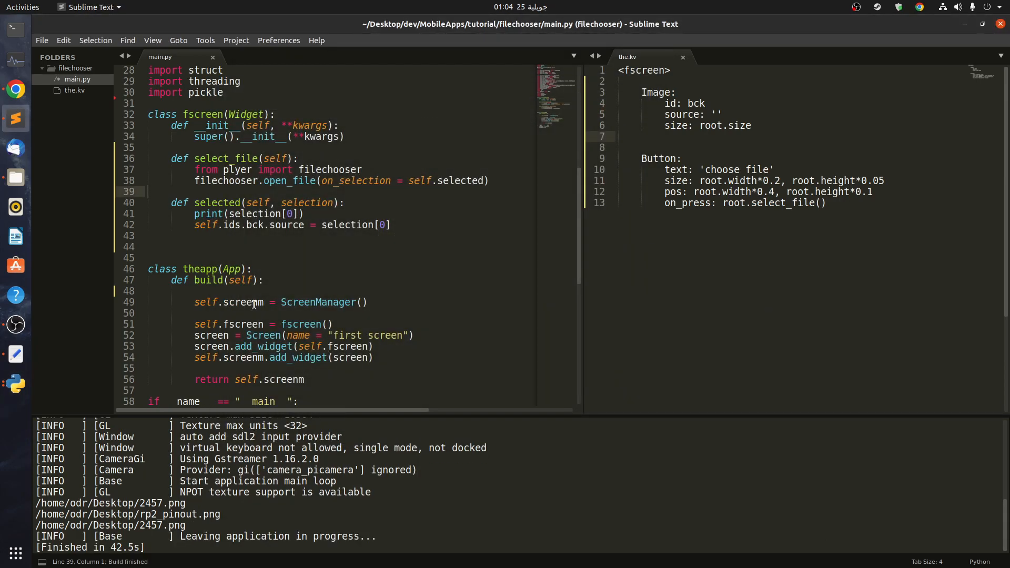